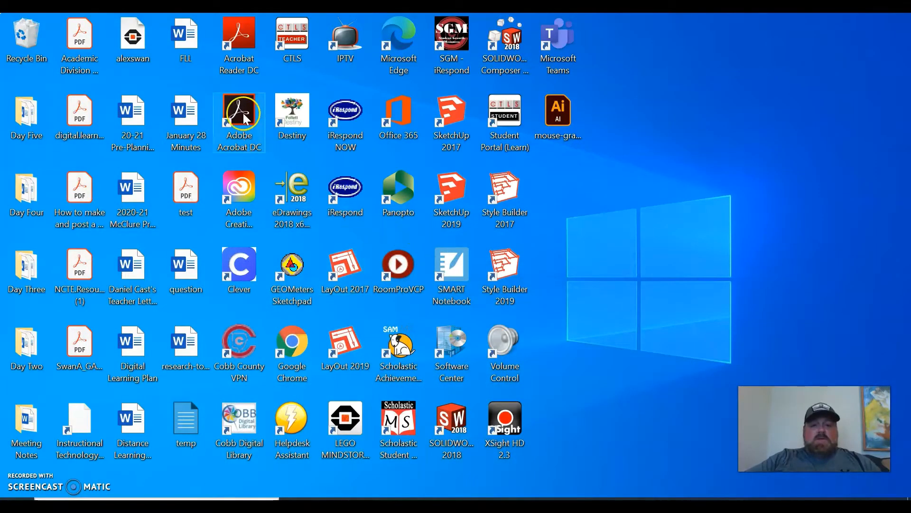
# Launch Acrobat, start browsing for a PDF, then cancel to stay on the Home screen.
pyautogui.doubleClick(239, 112)
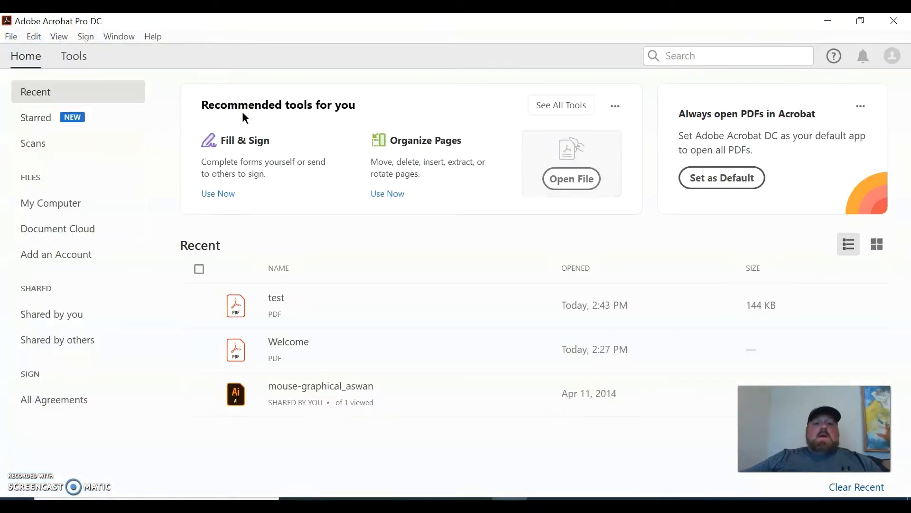
pyautogui.moveTo(560, 105)
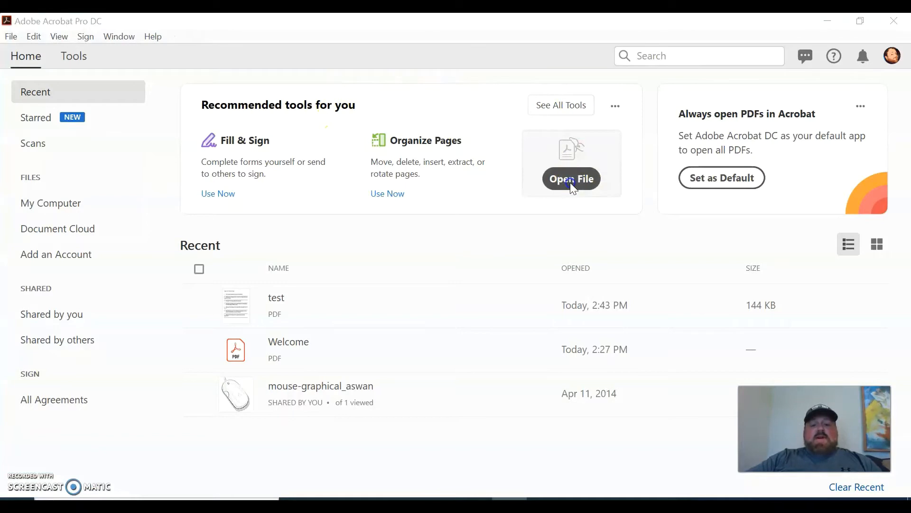
pyautogui.click(570, 179)
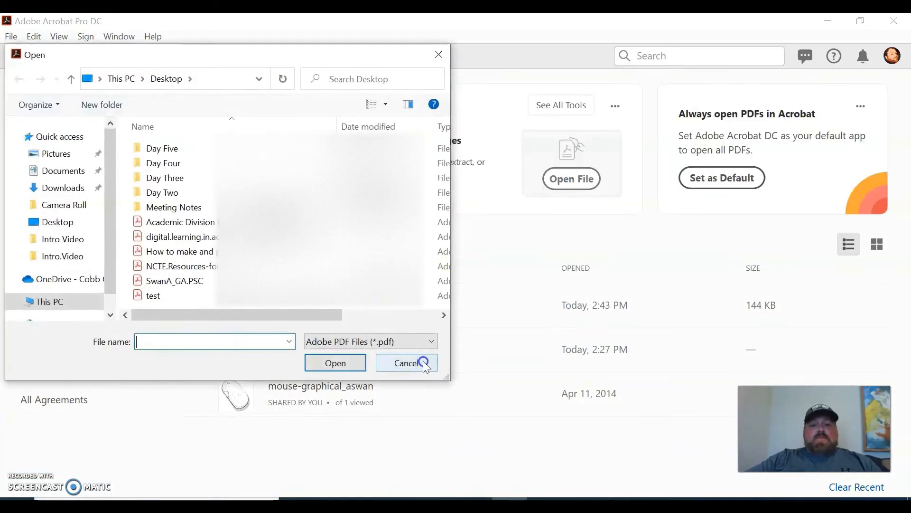
pyautogui.click(407, 363)
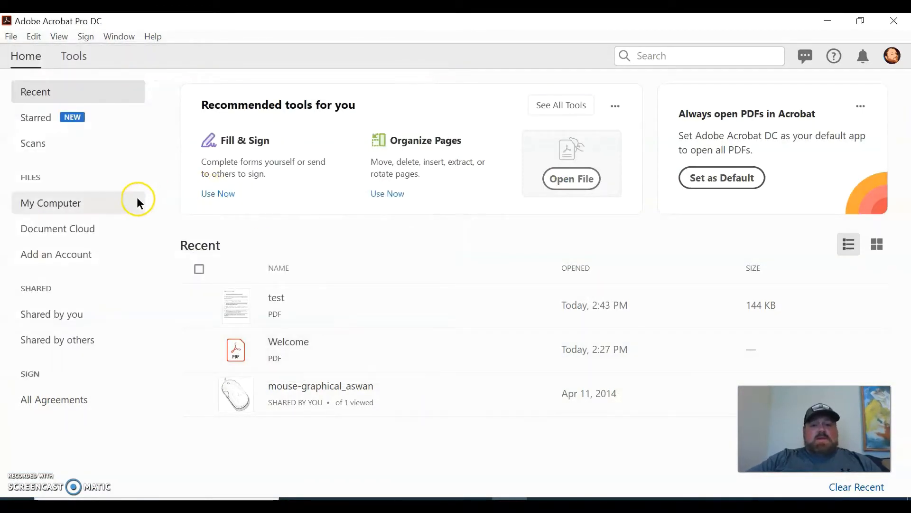
pyautogui.moveTo(85, 56)
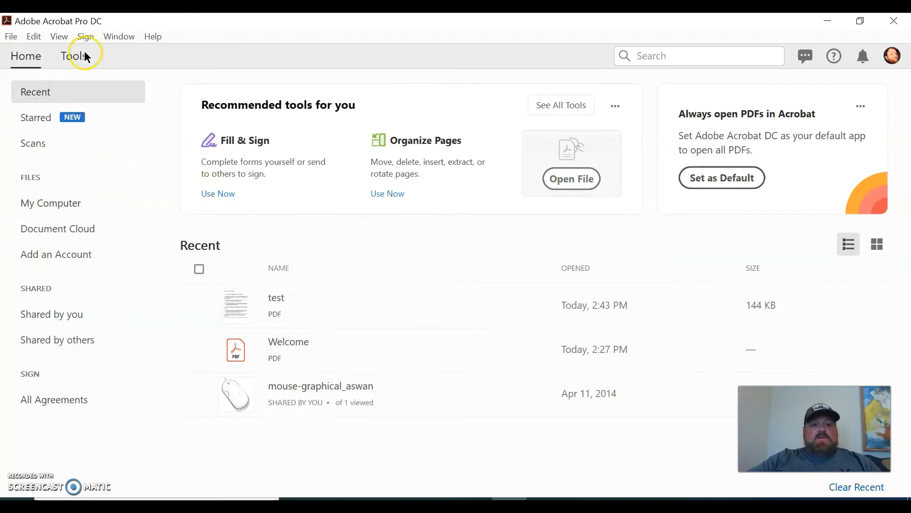
# From the Tools overview, start Prepare Form under Forms & Signatures.
pyautogui.click(73, 56)
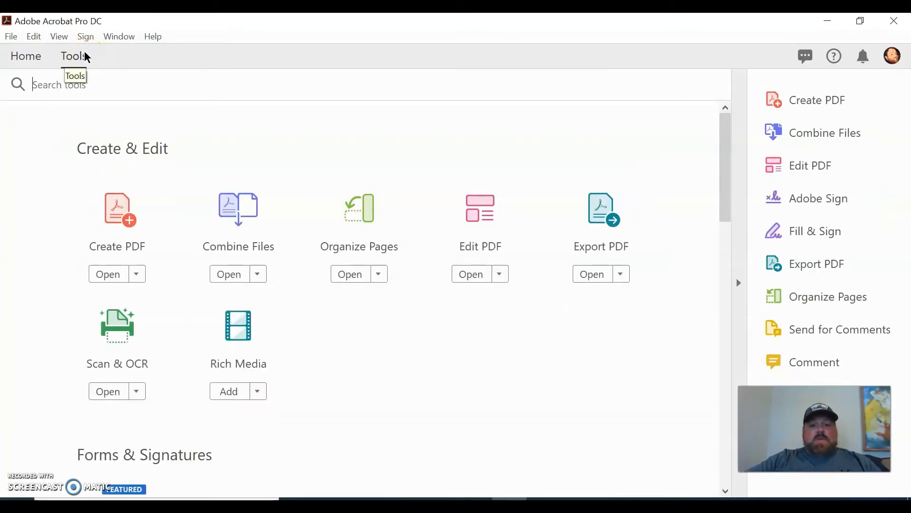
pyautogui.scroll(-3)
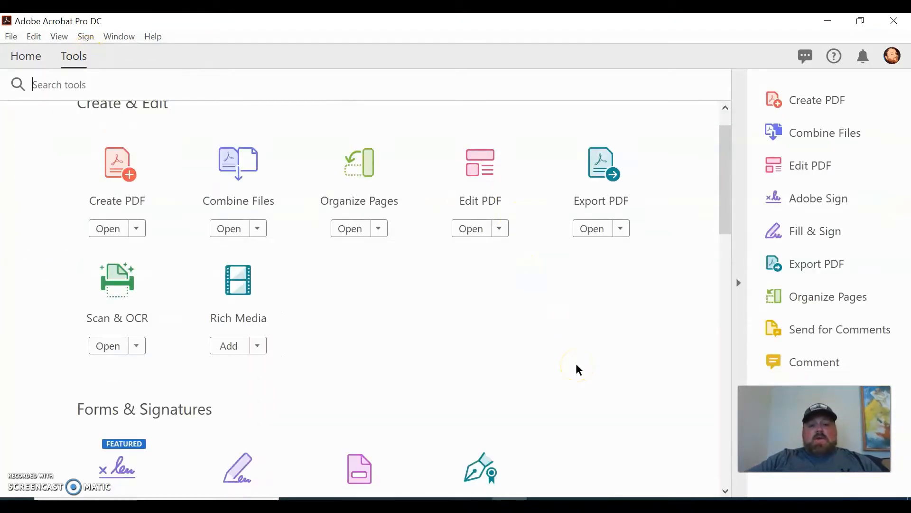
pyautogui.scroll(-3)
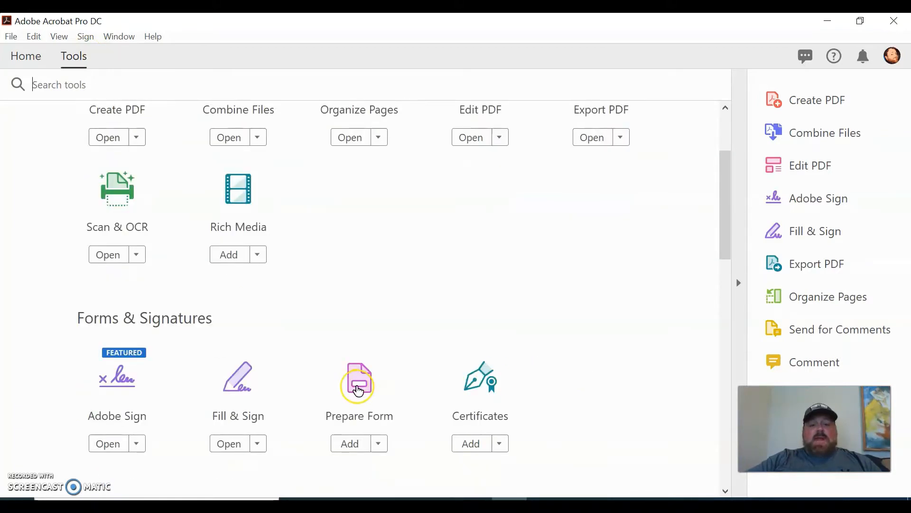
pyautogui.scroll(3)
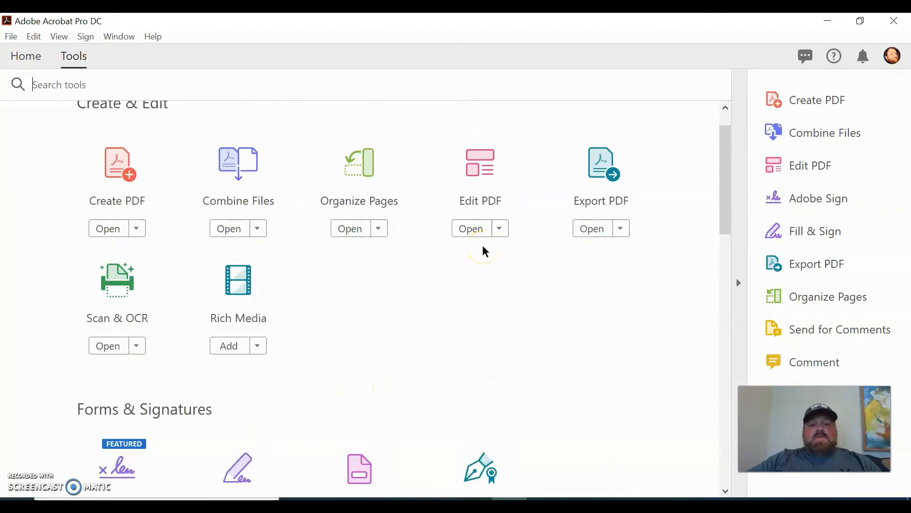
pyautogui.click(738, 283)
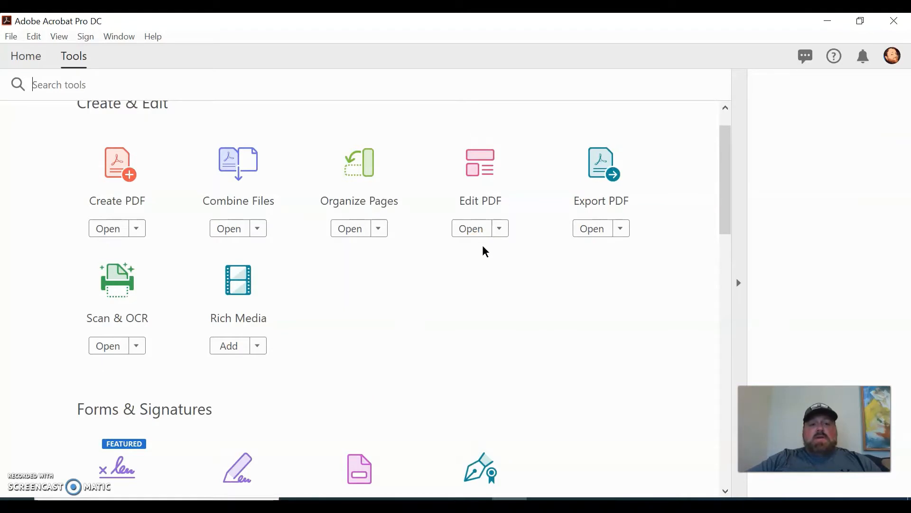
pyautogui.scroll(-3)
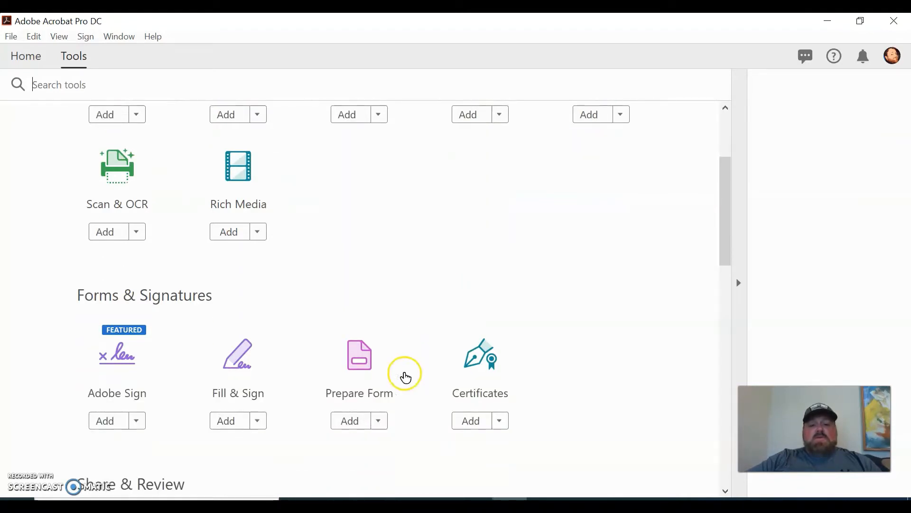
pyautogui.click(359, 354)
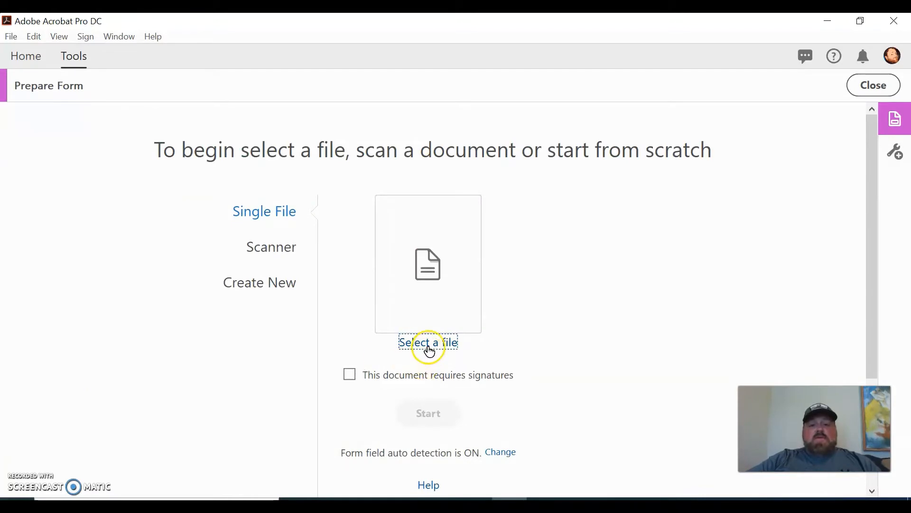
# Select the Types of Technology Worksheet, dismiss the welcome tour, and start building the form.
pyautogui.click(428, 343)
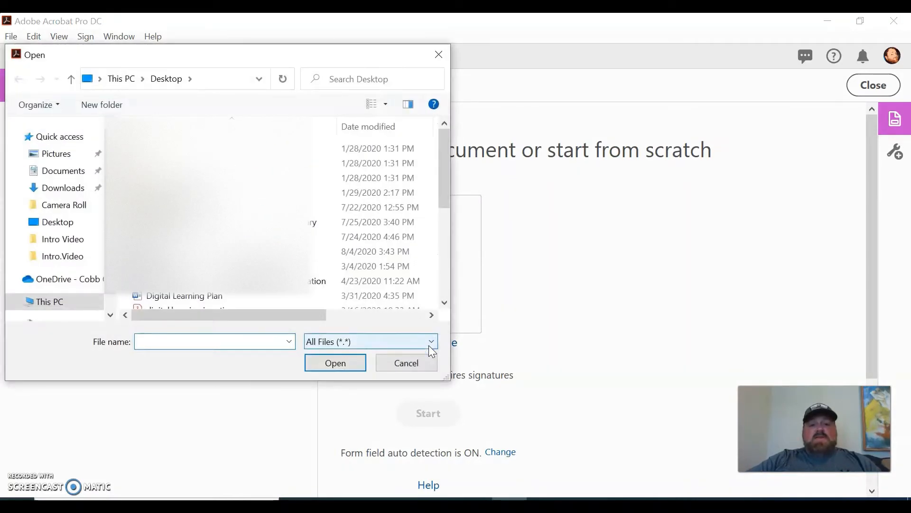
pyautogui.click(335, 362)
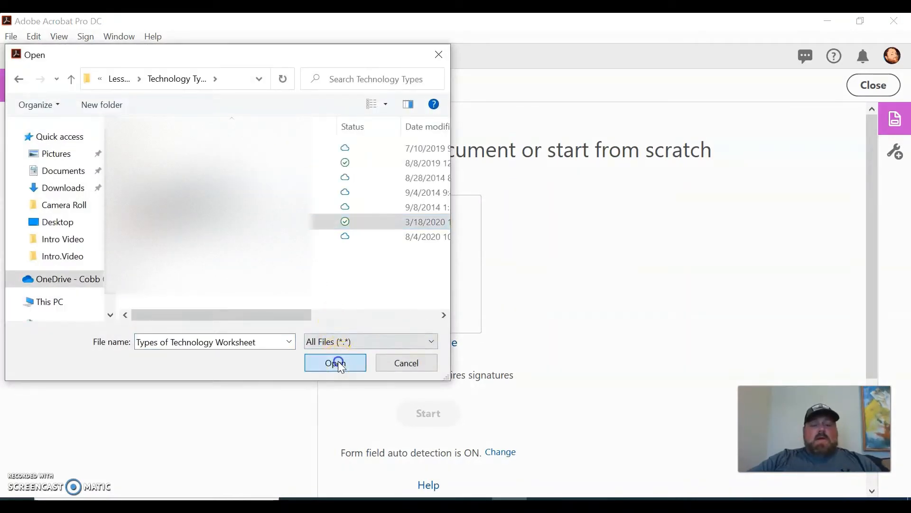
pyautogui.click(335, 363)
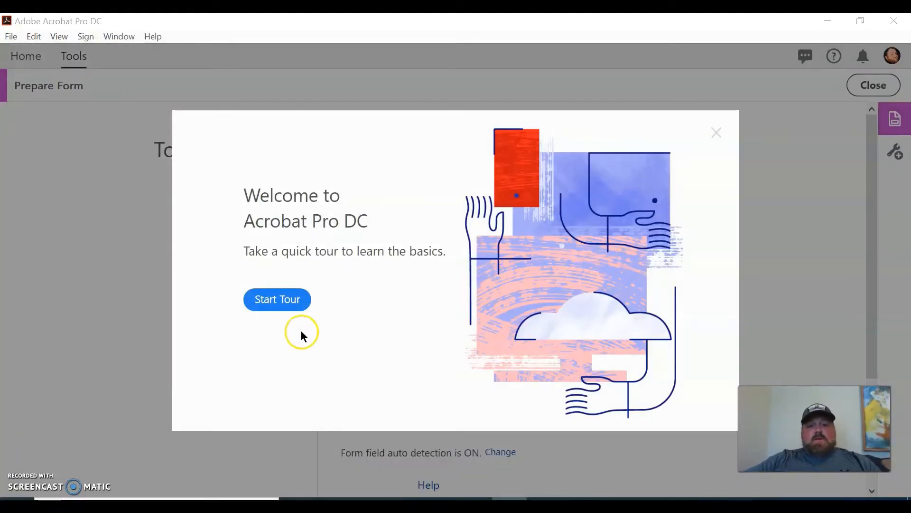
pyautogui.moveTo(715, 133)
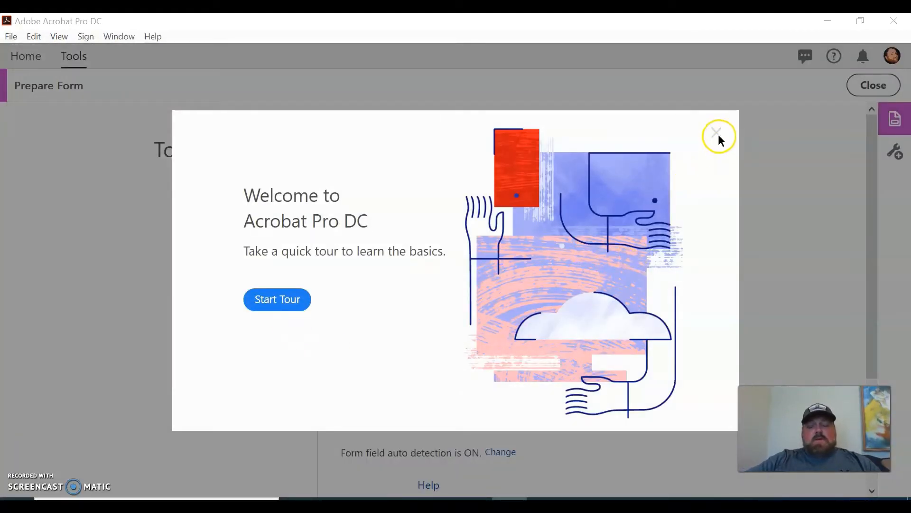
pyautogui.click(716, 130)
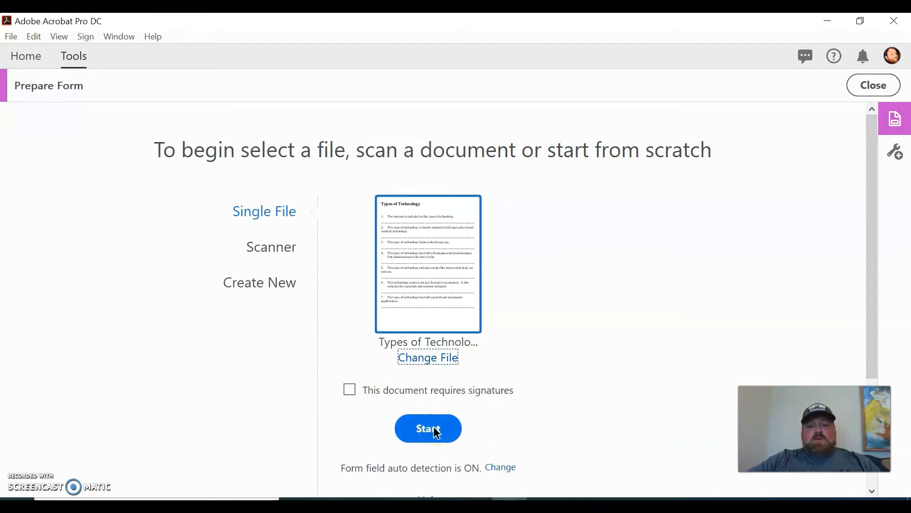
pyautogui.click(428, 429)
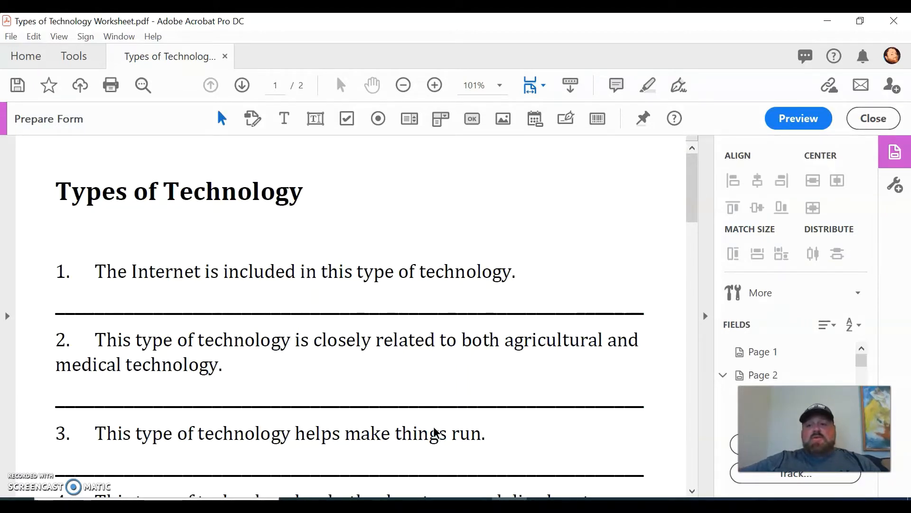
pyautogui.scroll(-3)
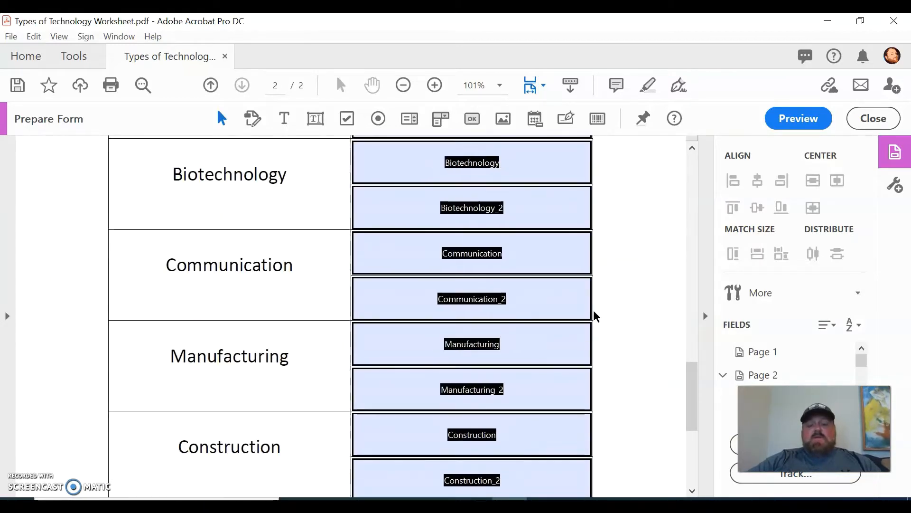
pyautogui.click(471, 479)
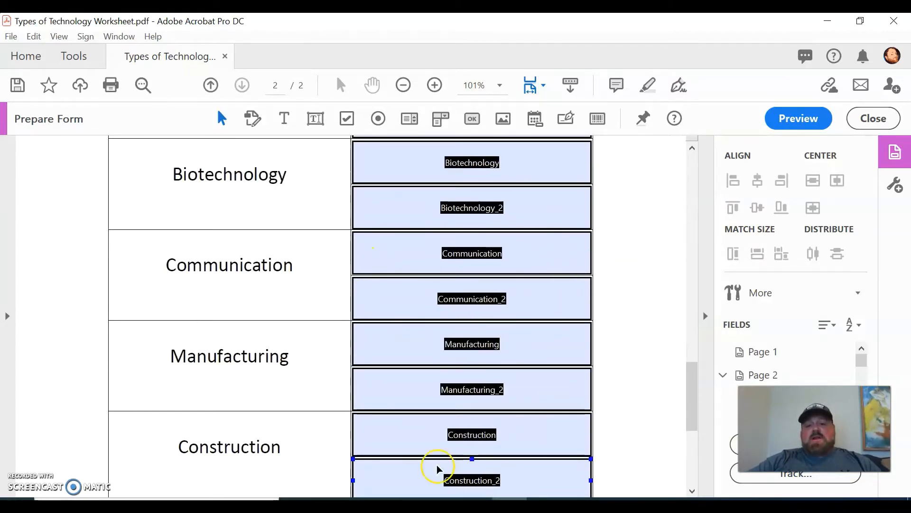
pyautogui.scroll(-3)
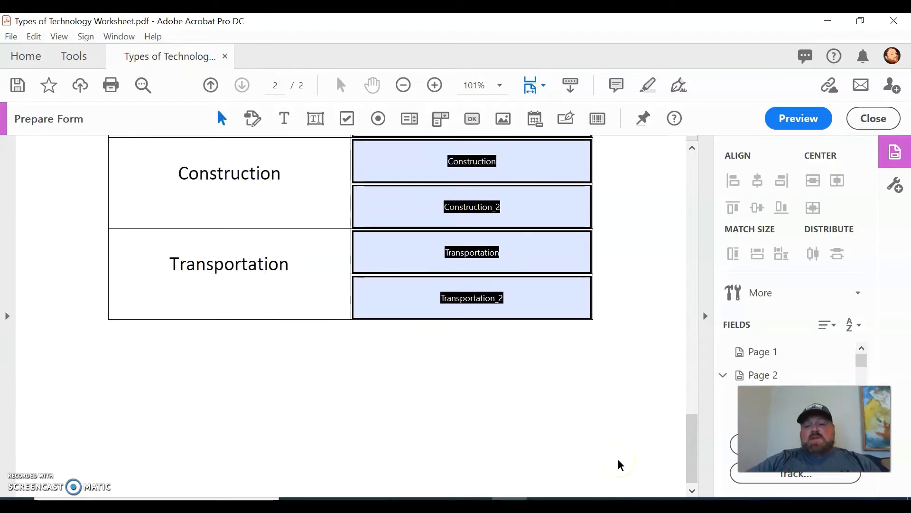
pyautogui.scroll(3)
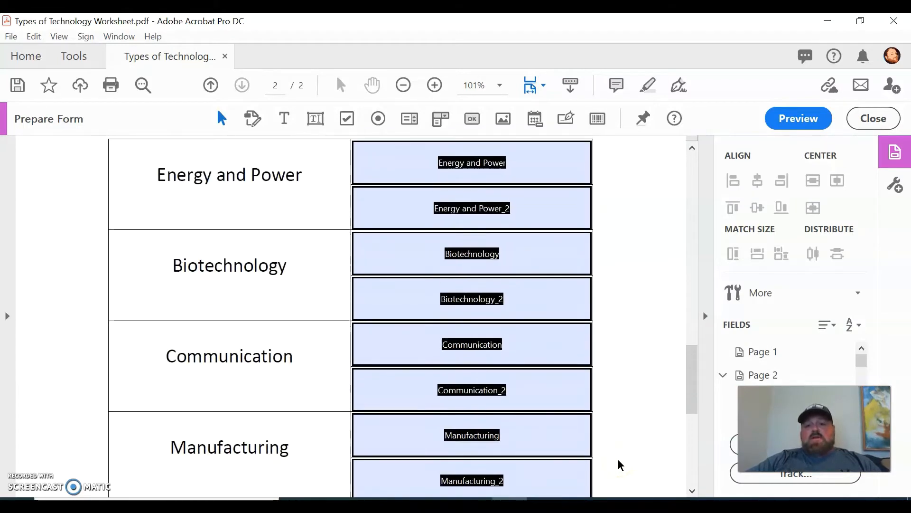
pyautogui.scroll(3)
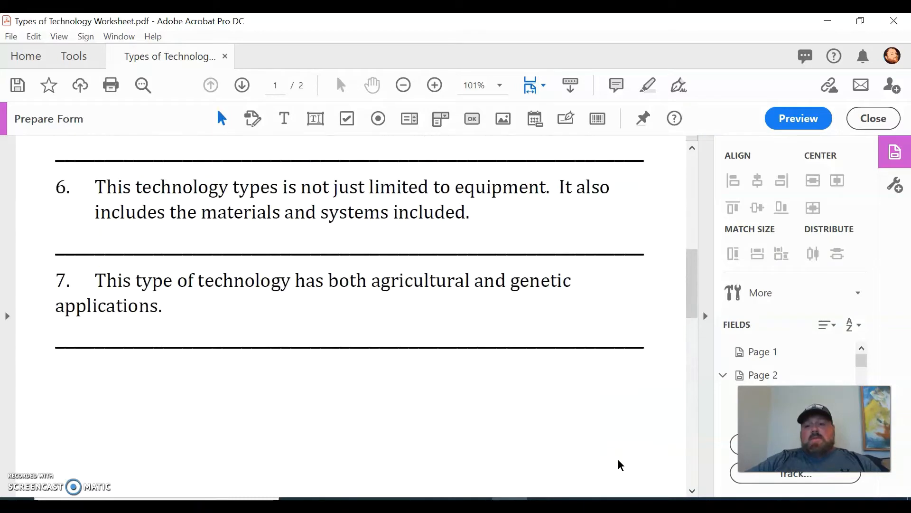
pyautogui.scroll(3)
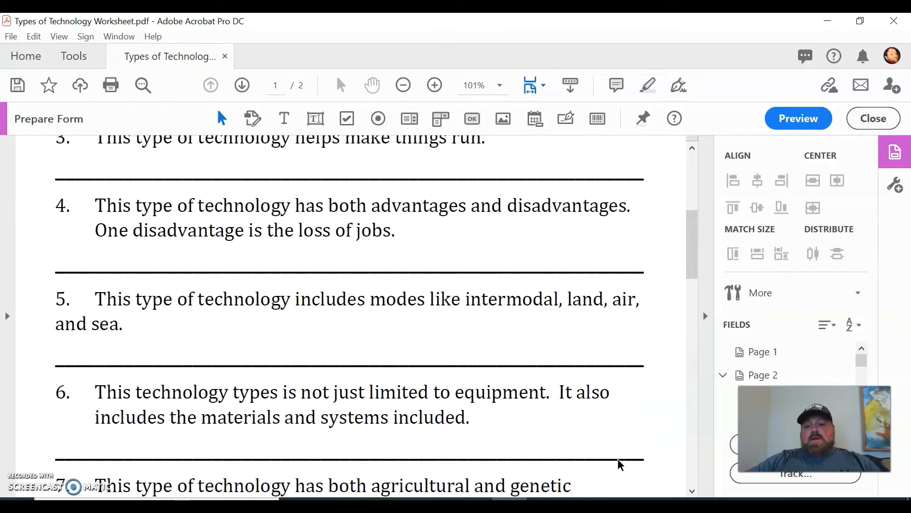
pyautogui.scroll(3)
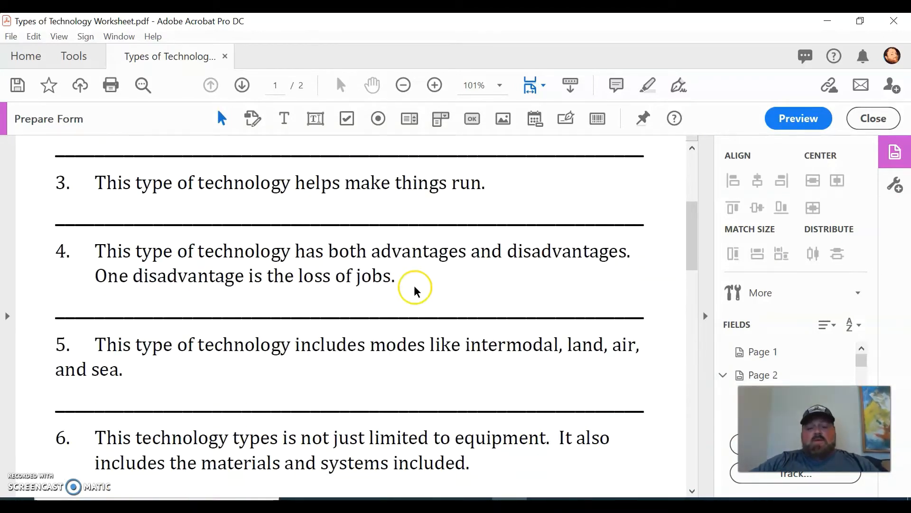
pyautogui.scroll(3)
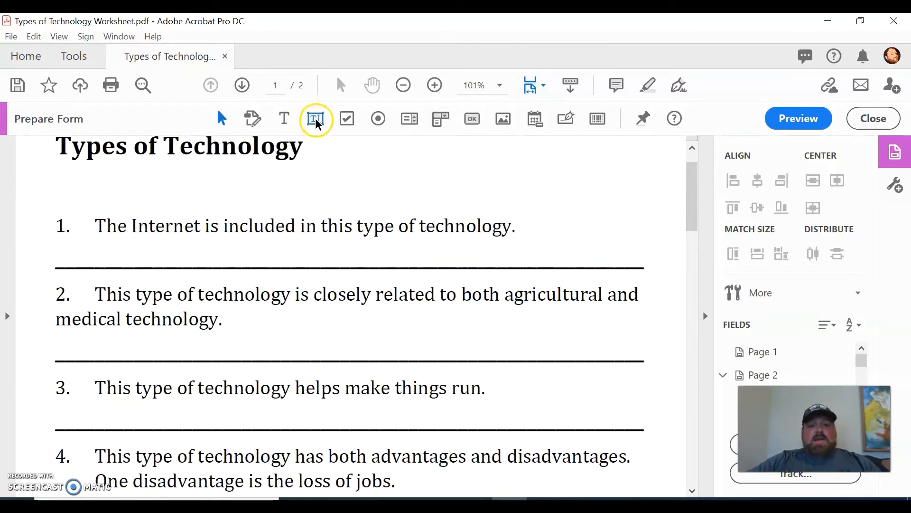
pyautogui.moveTo(254, 118)
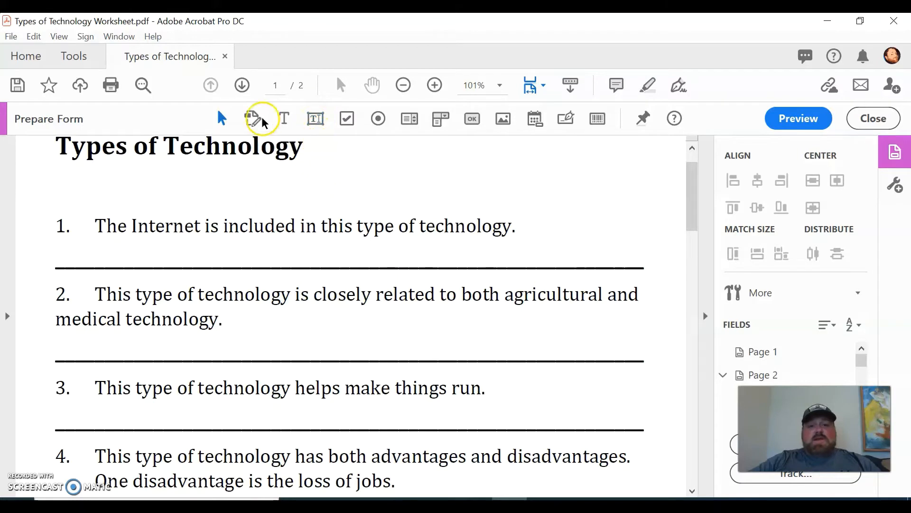
pyautogui.moveTo(465, 138)
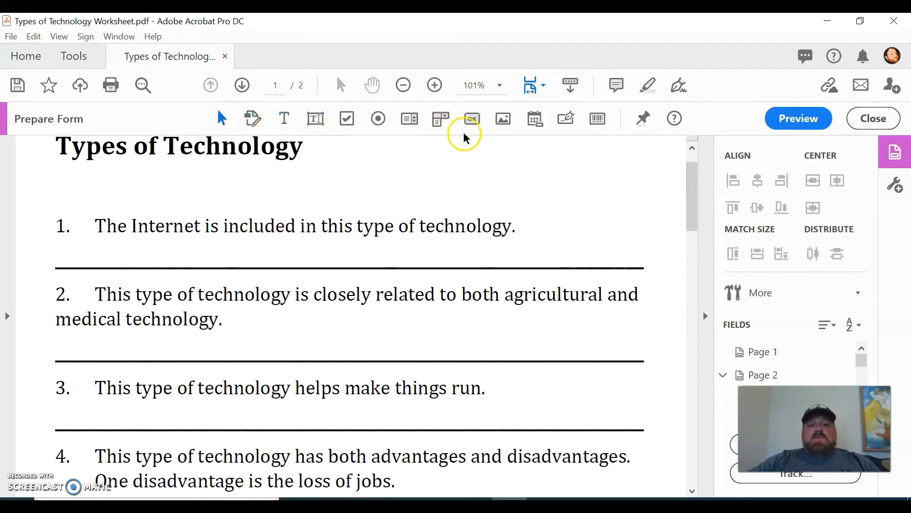
pyautogui.moveTo(450, 126)
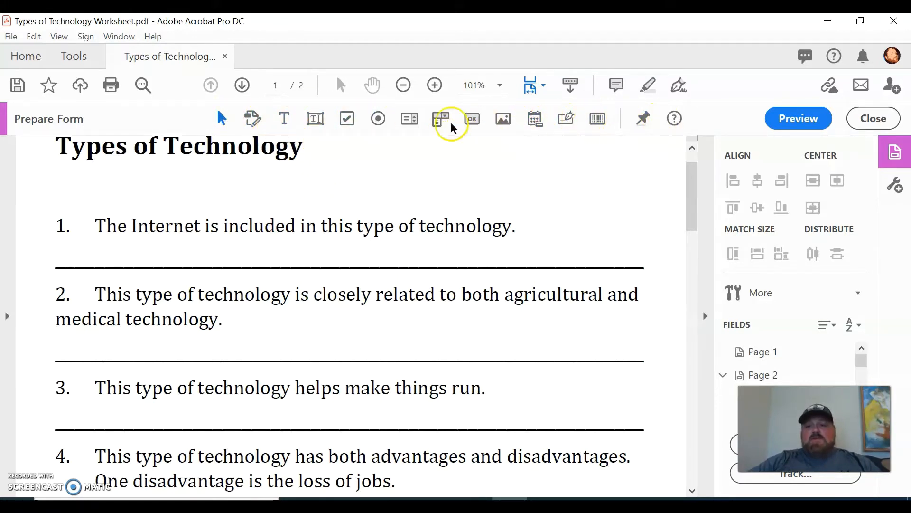
pyautogui.moveTo(574, 183)
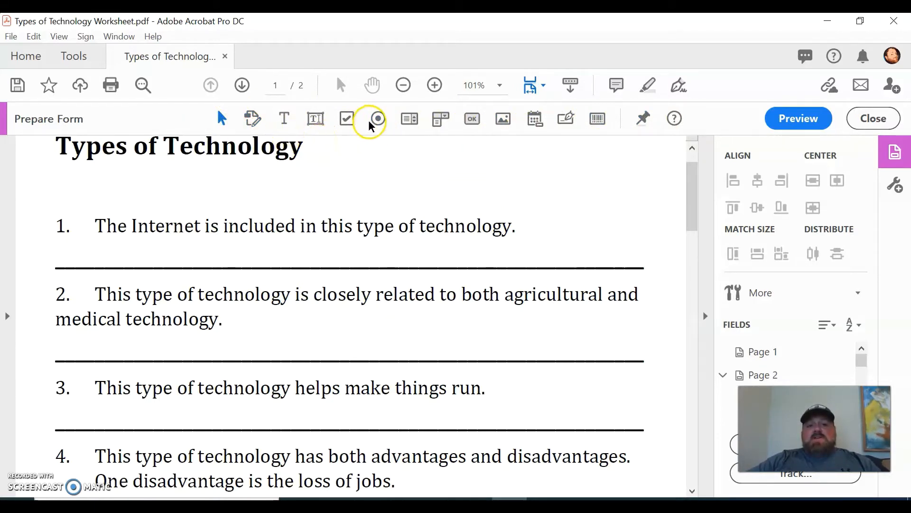
pyautogui.moveTo(346, 118)
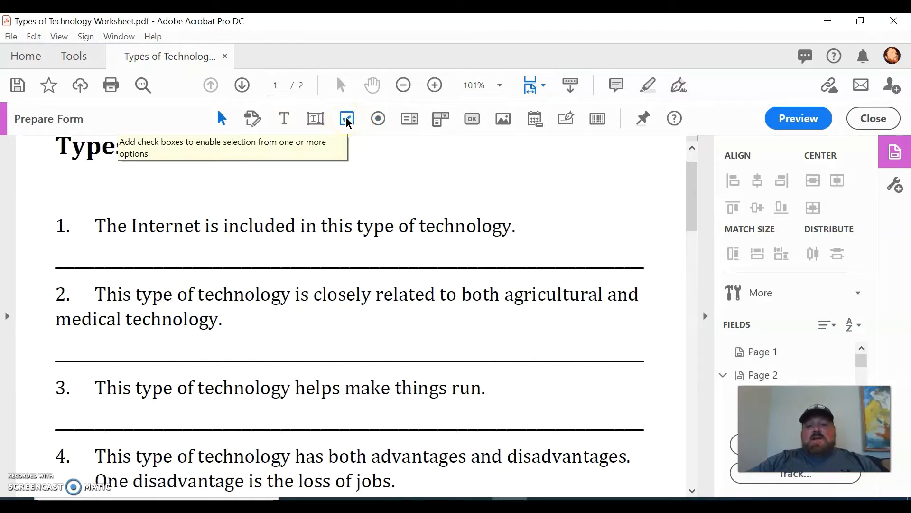
pyautogui.moveTo(379, 118)
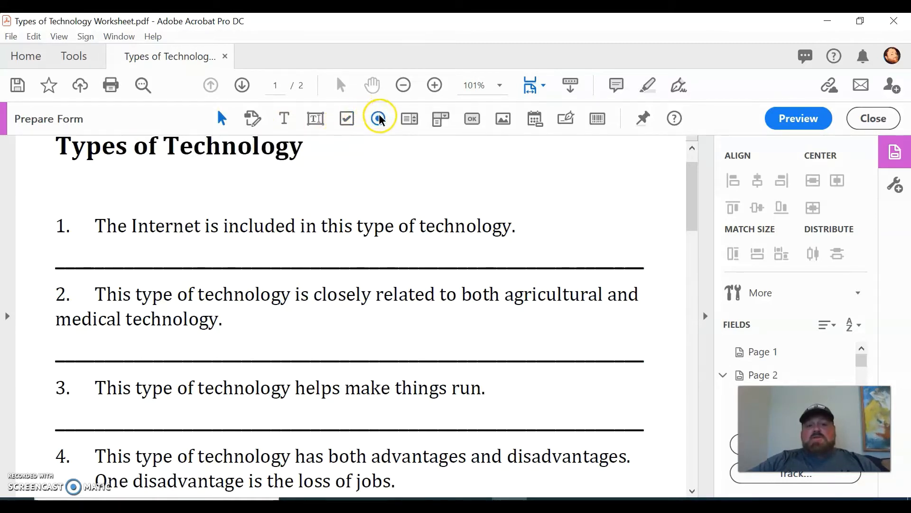
pyautogui.moveTo(409, 118)
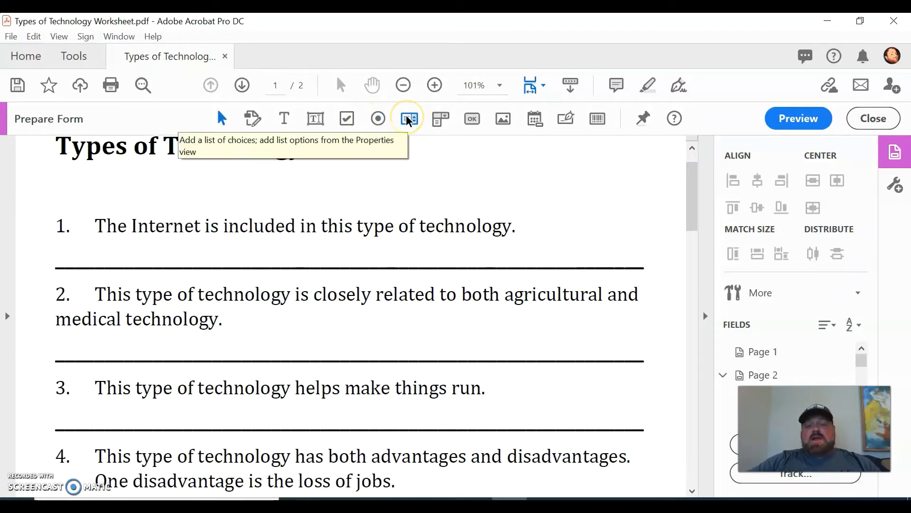
pyautogui.moveTo(530, 118)
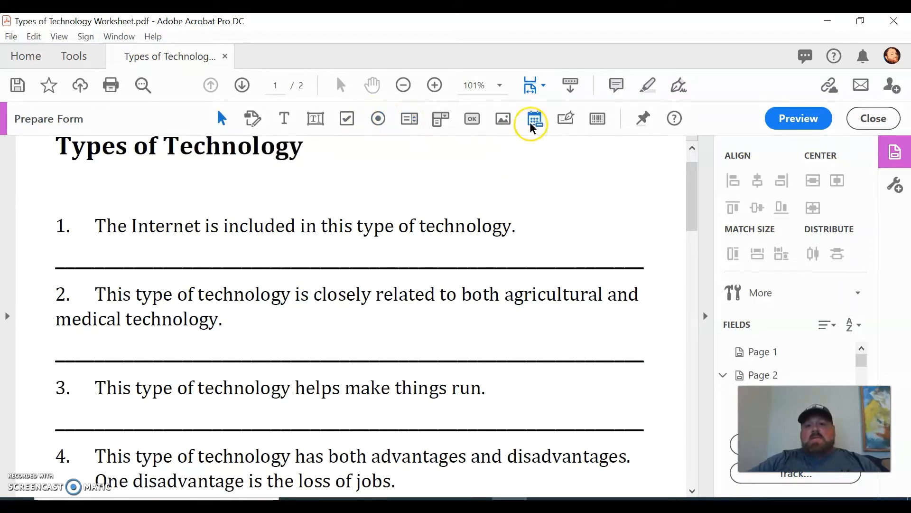
pyautogui.moveTo(533, 118)
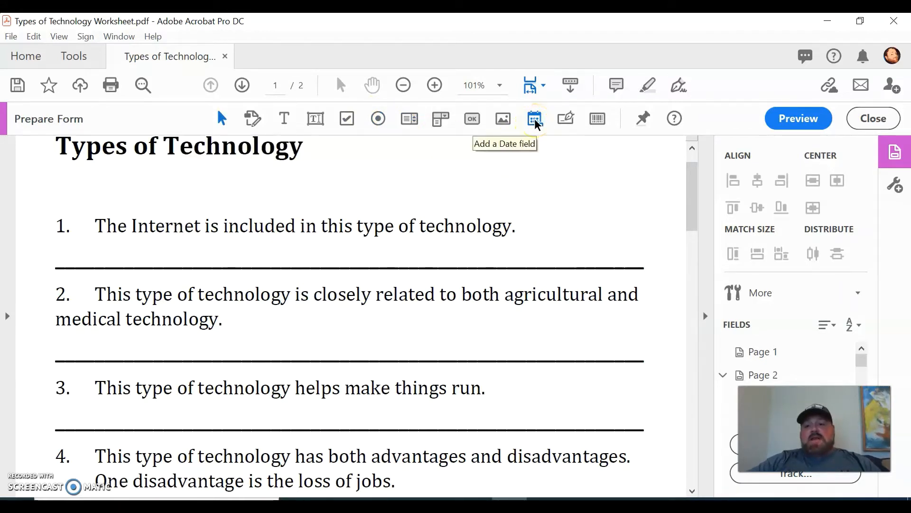
pyautogui.moveTo(597, 118)
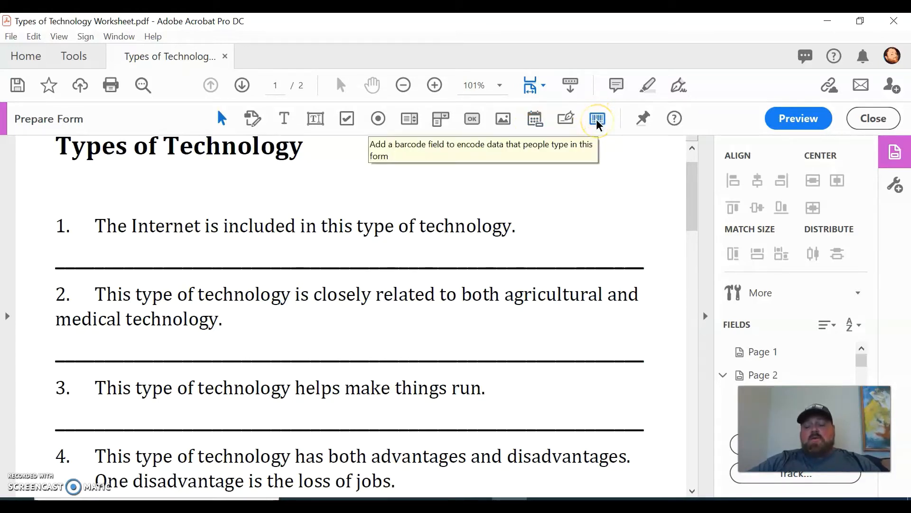
pyautogui.moveTo(602, 123)
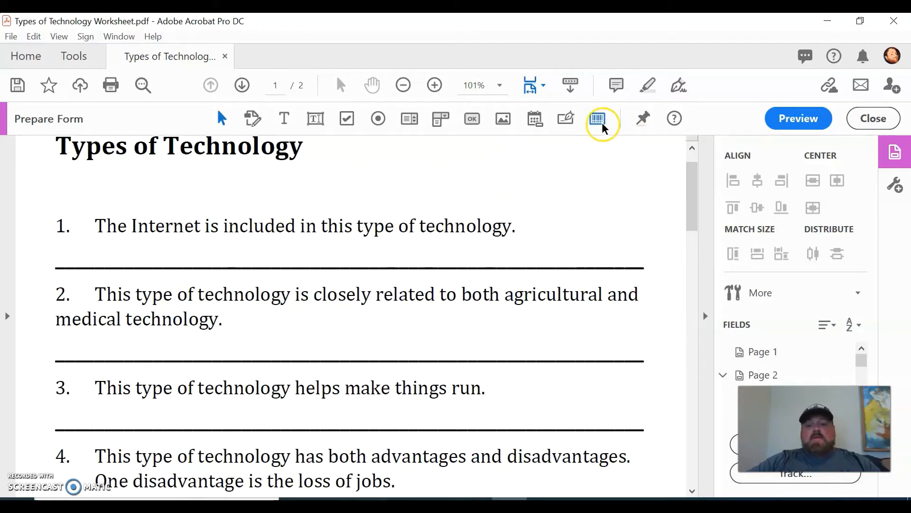
pyautogui.moveTo(374, 168)
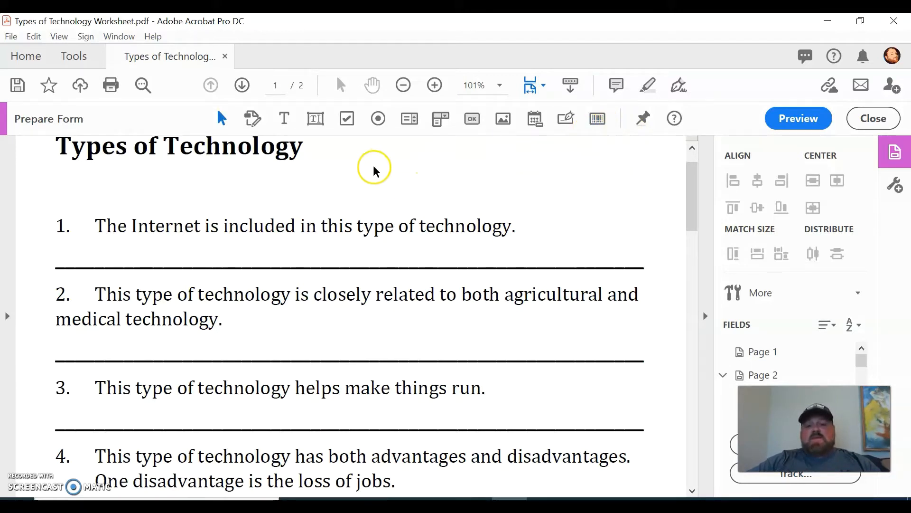
pyautogui.moveTo(328, 172)
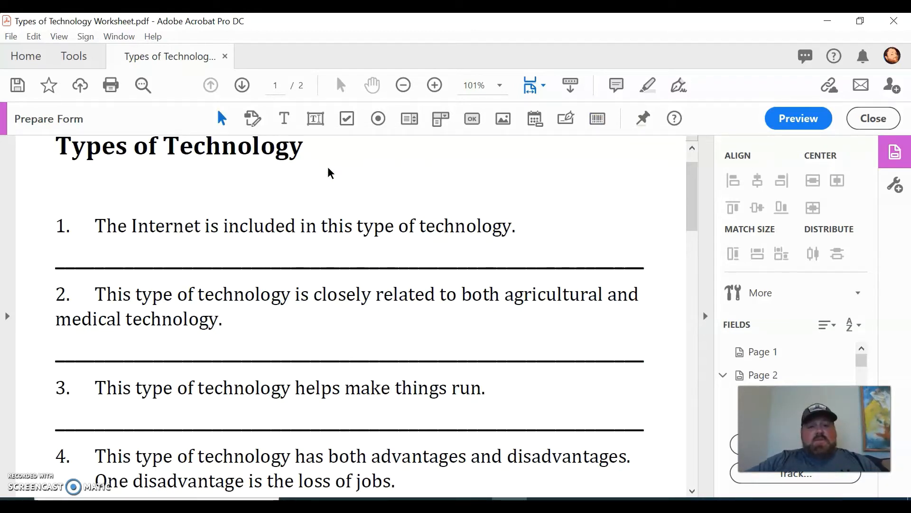
pyautogui.moveTo(315, 119)
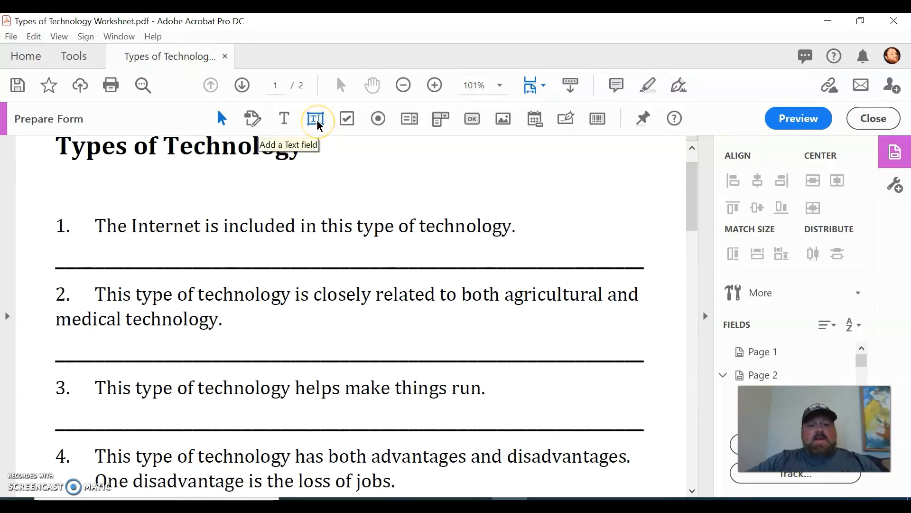
pyautogui.moveTo(317, 125)
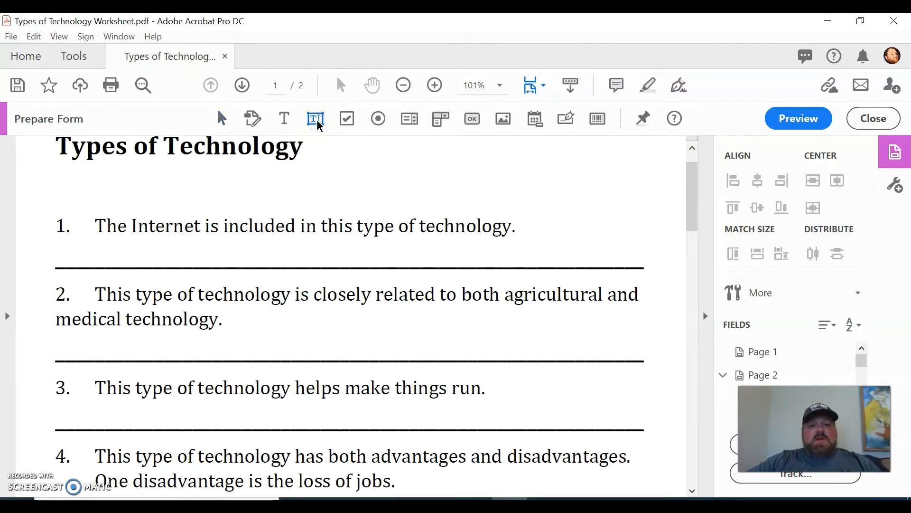
# Place text field Text1 over the blank answer line under question 1.
pyautogui.click(134, 245)
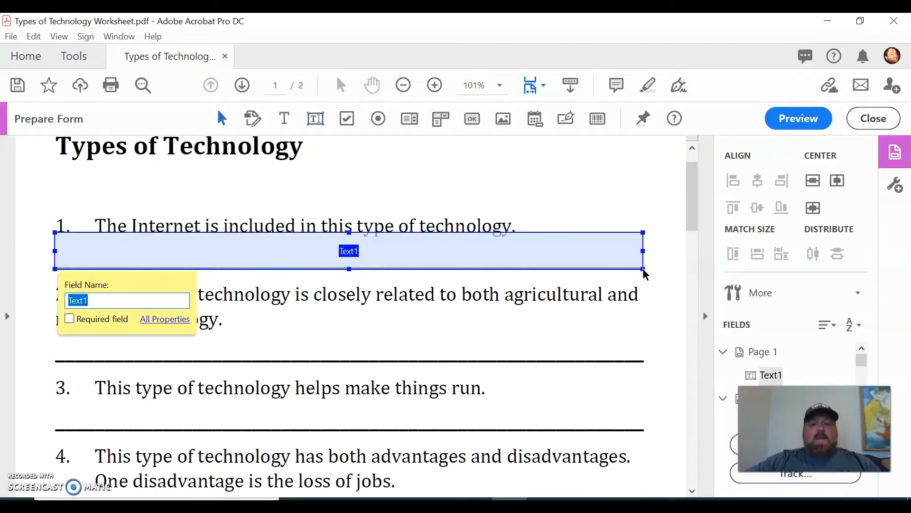
pyautogui.moveTo(349, 251)
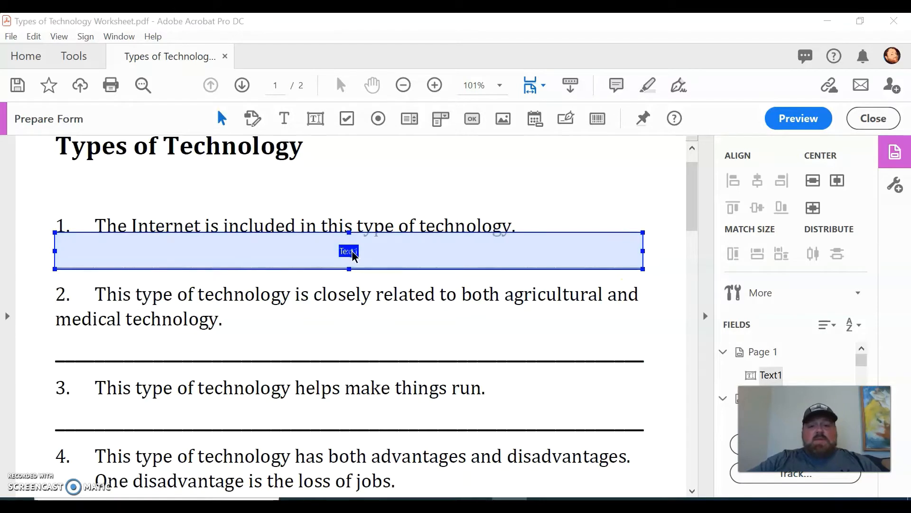
# Set the field's Name and Tooltip to 'question one' in Text Field Properties and close it.
pyautogui.doubleClick(348, 250)
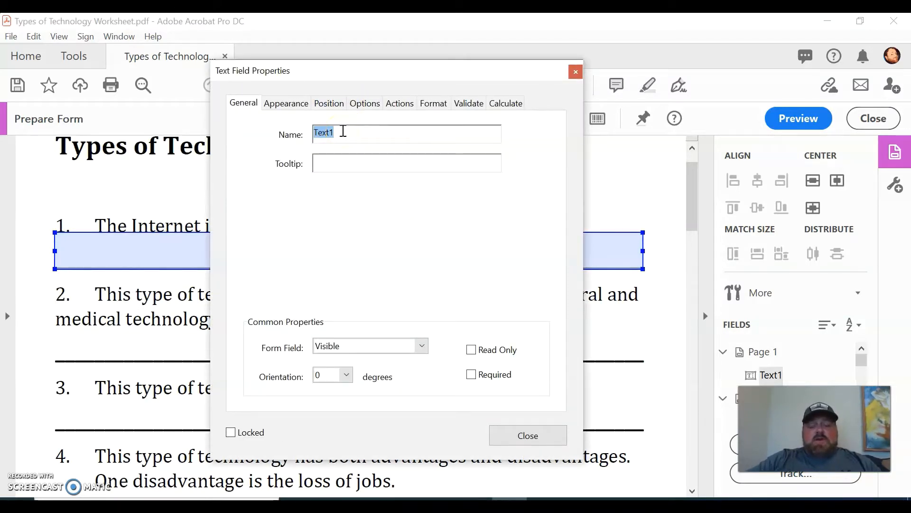
pyautogui.write('que')
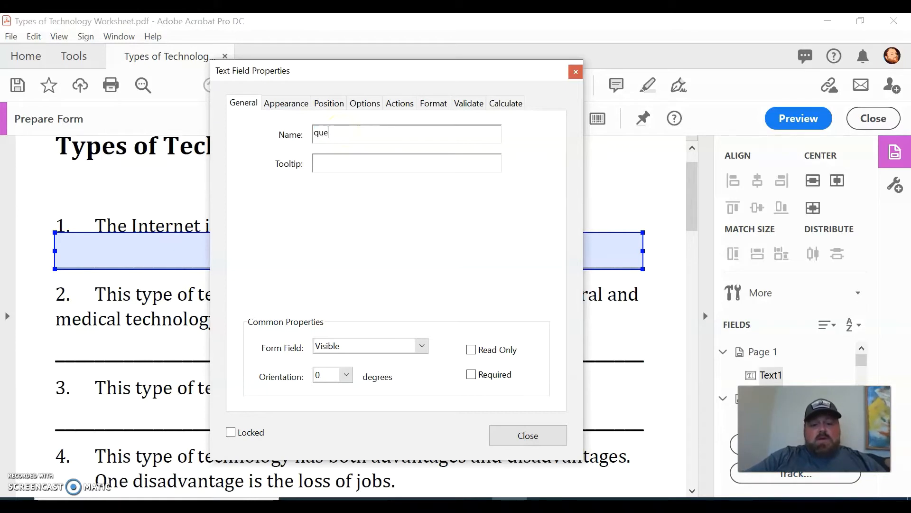
pyautogui.write('stion')
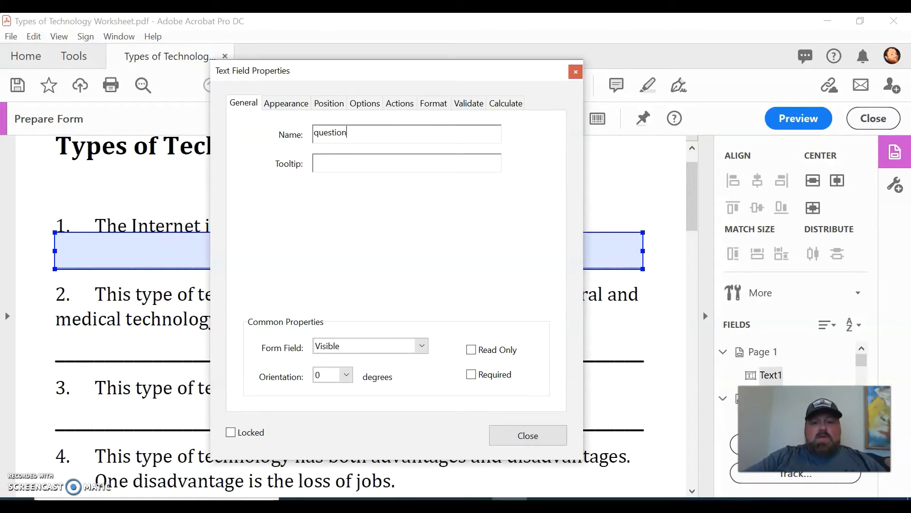
pyautogui.write('one')
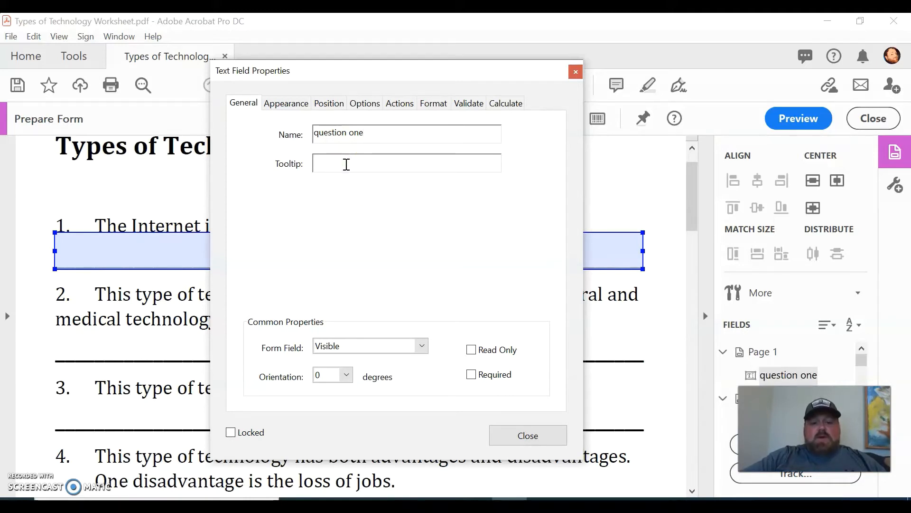
pyautogui.write('quest')
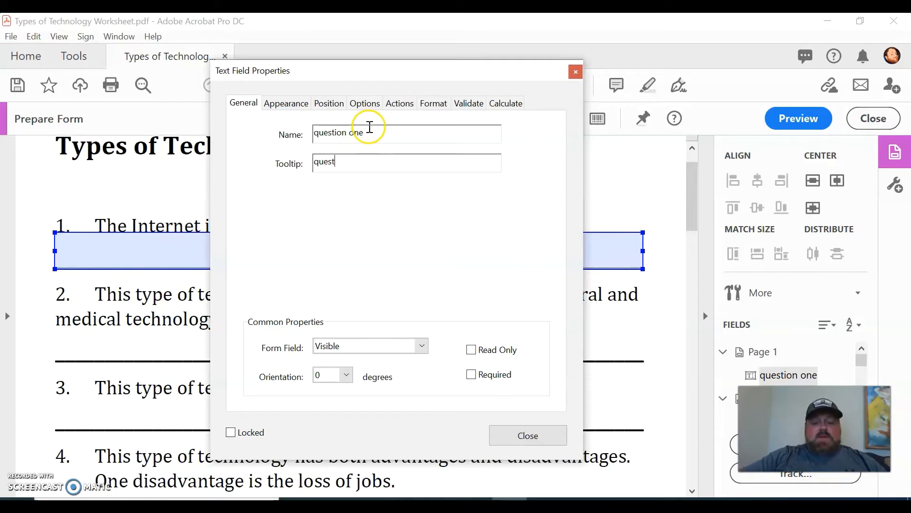
pyautogui.write('ion one')
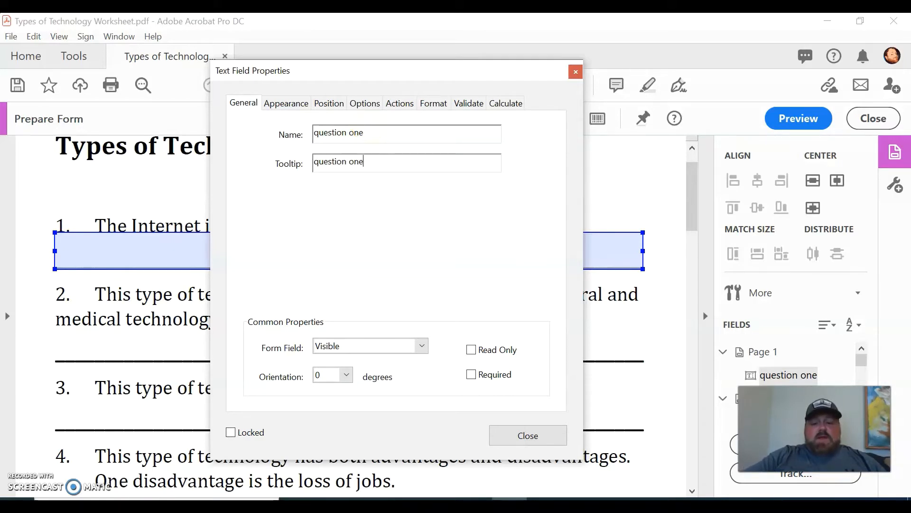
pyautogui.moveTo(417, 175)
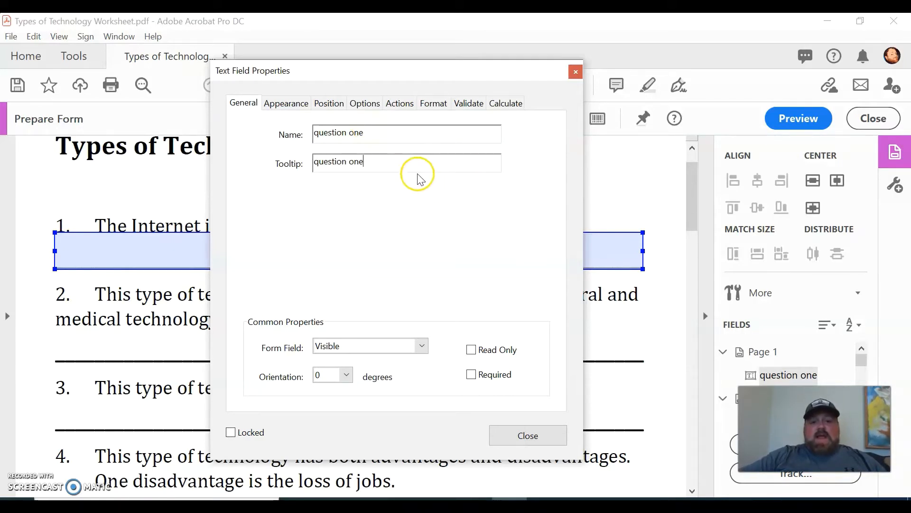
pyautogui.moveTo(406, 200)
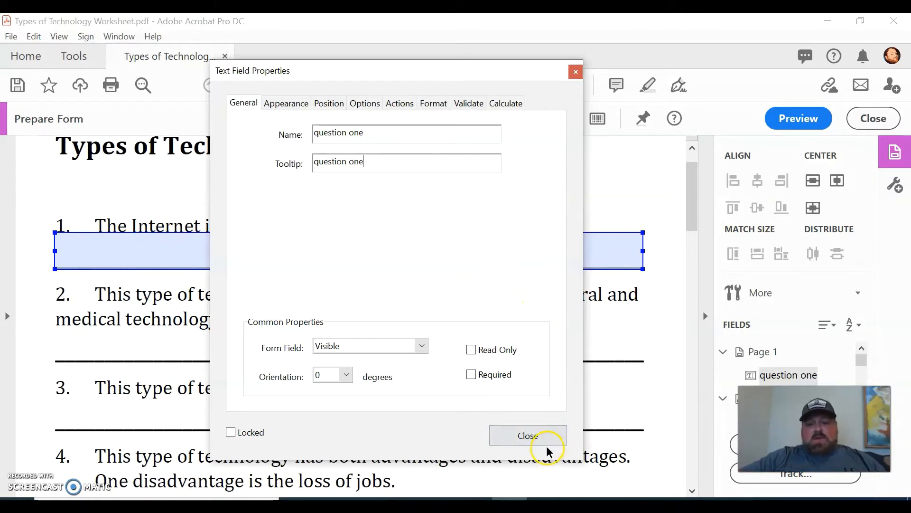
pyautogui.click(527, 435)
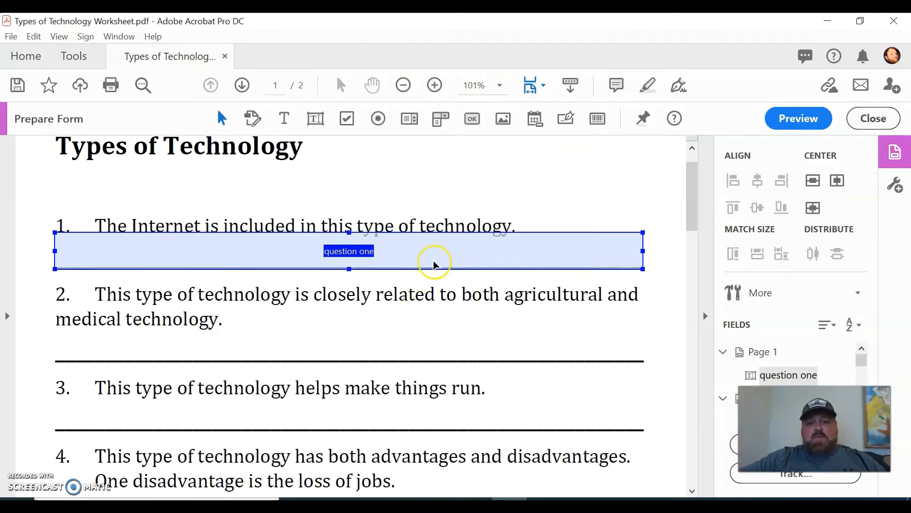
pyautogui.moveTo(452, 325)
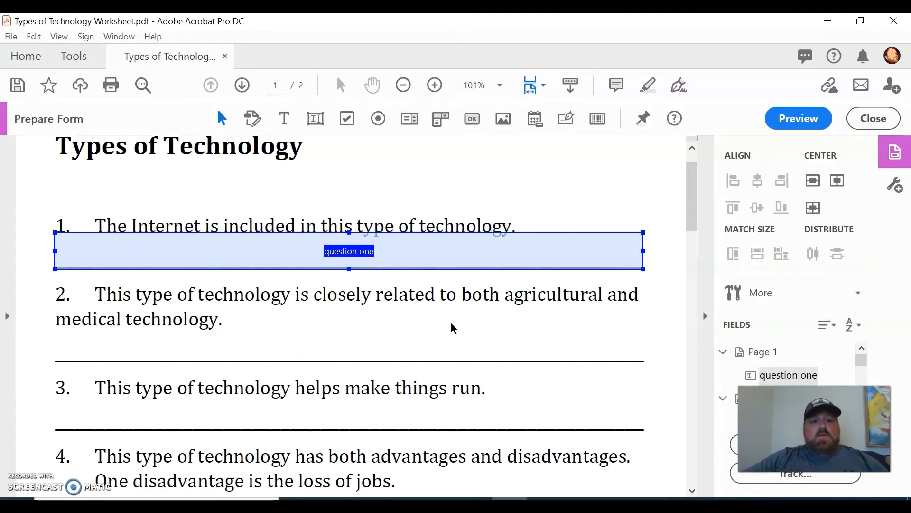
pyautogui.scroll(-3)
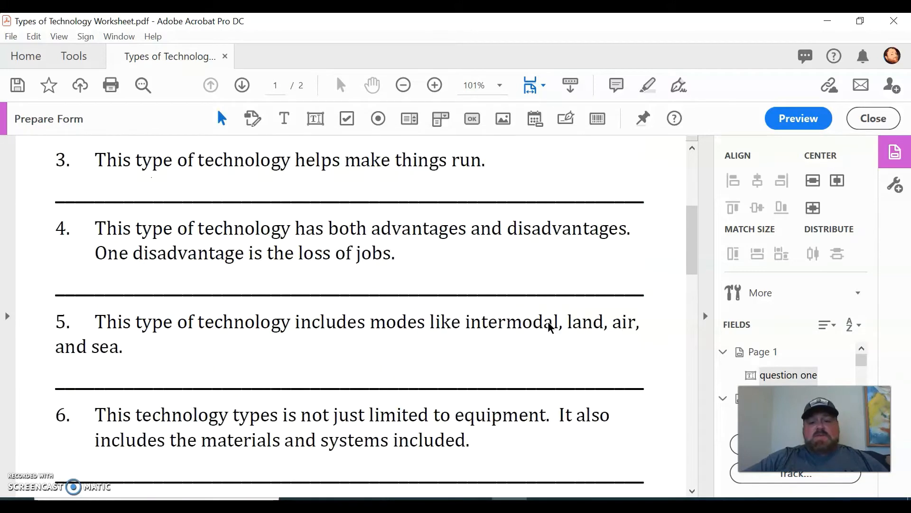
pyautogui.scroll(-3)
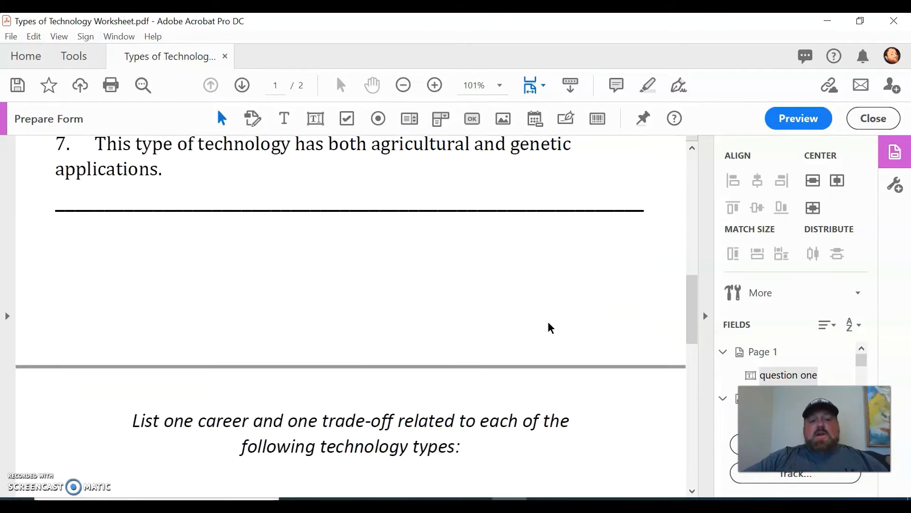
pyautogui.scroll(3)
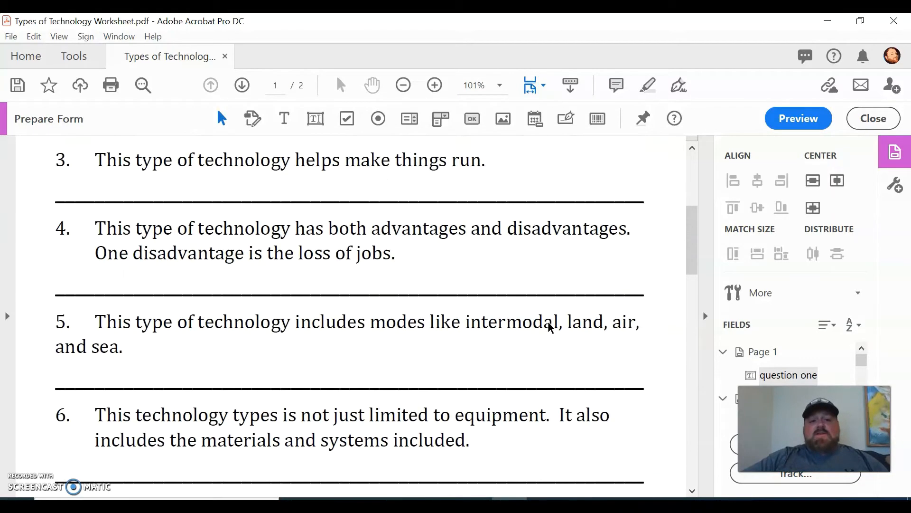
pyautogui.click(242, 85)
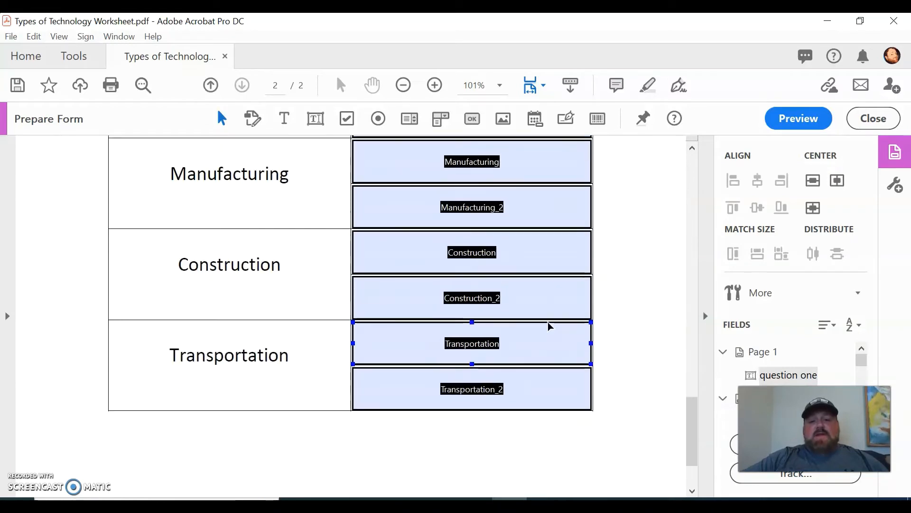
pyautogui.scroll(3)
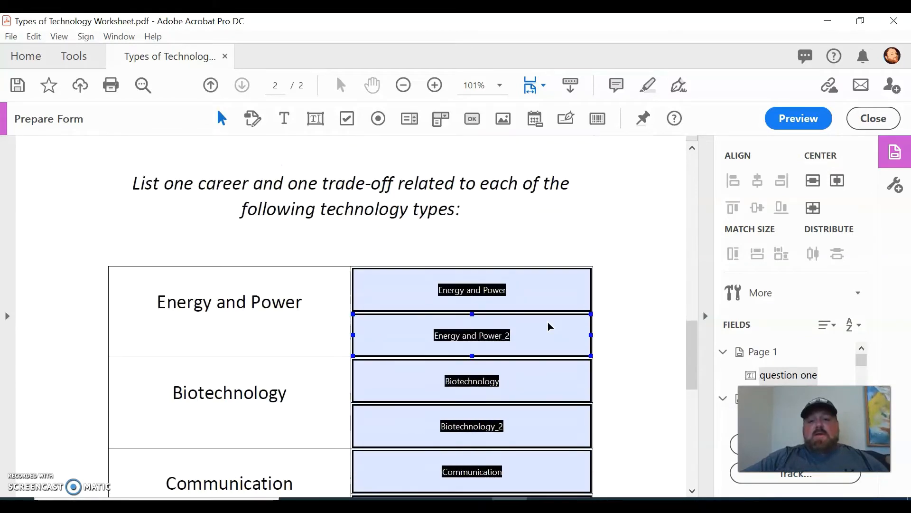
pyautogui.click(252, 266)
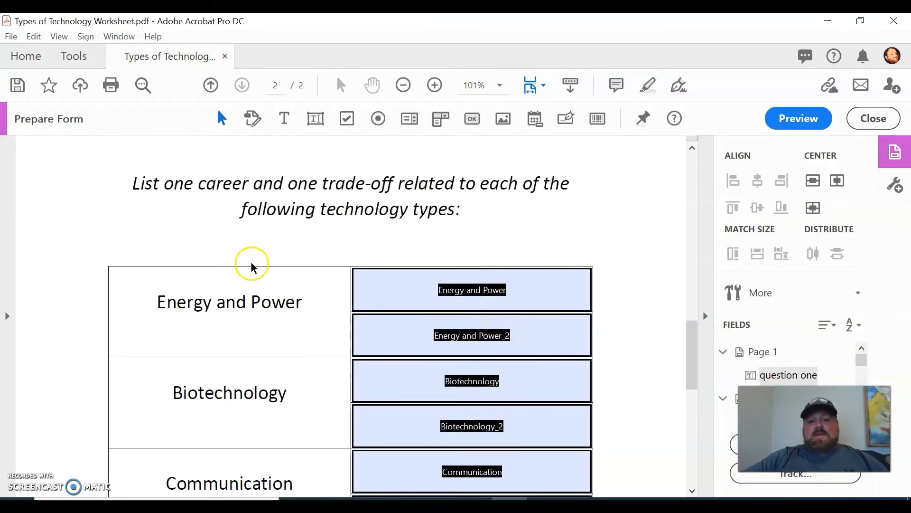
pyautogui.moveTo(365, 193)
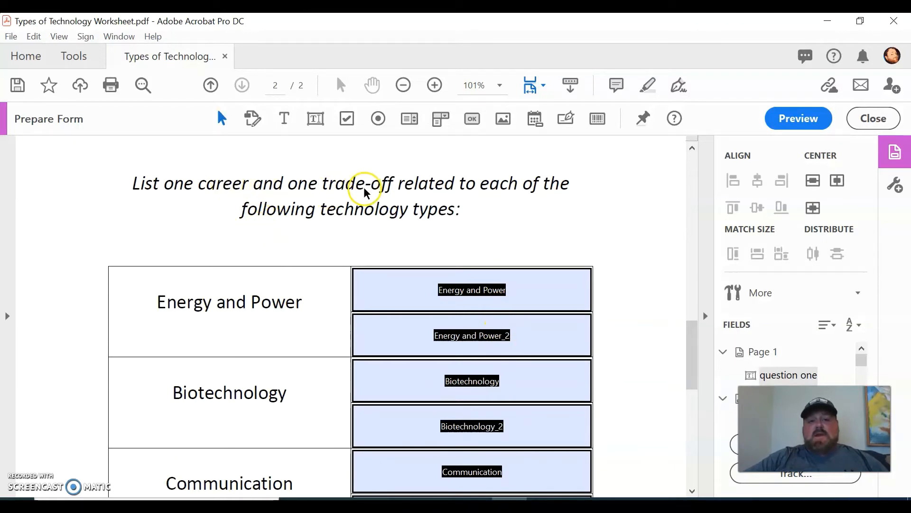
pyautogui.moveTo(284, 331)
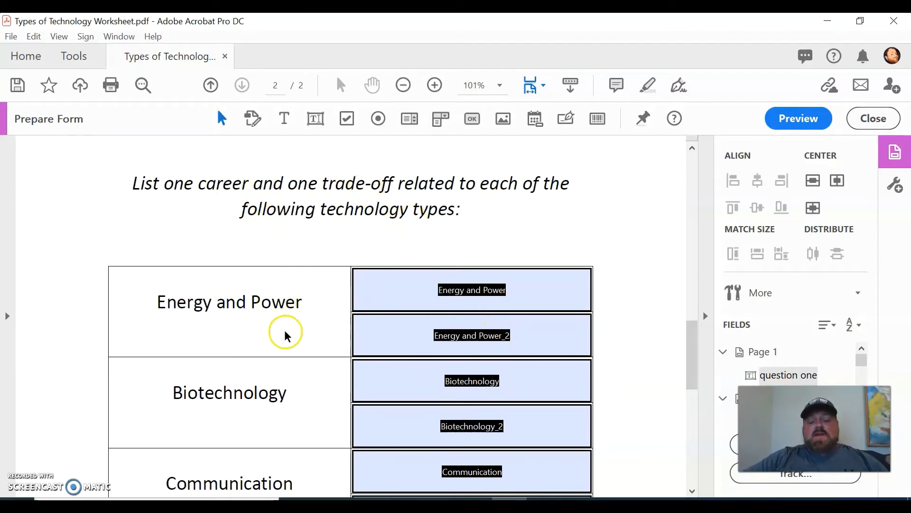
# Append 'Career' to the first Energy and Power field's Name and Tooltip, then close properties.
pyautogui.doubleClick(472, 290)
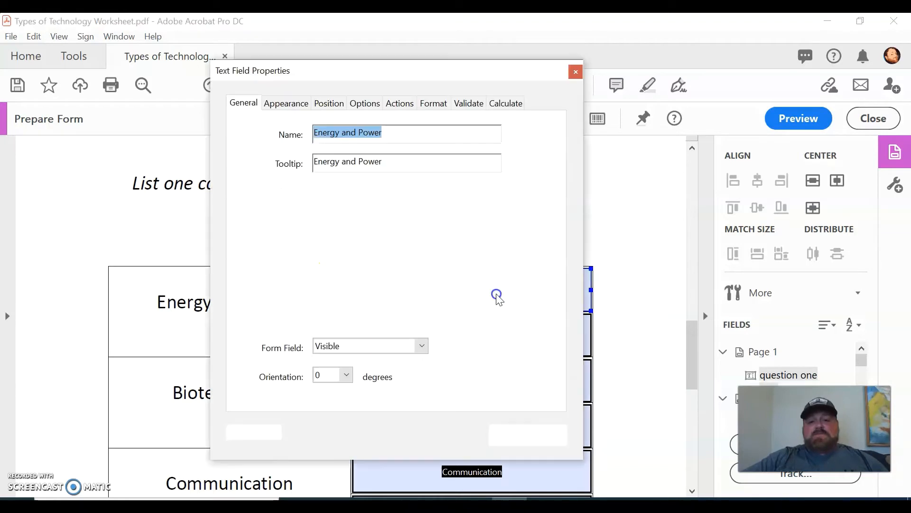
pyautogui.click(390, 132)
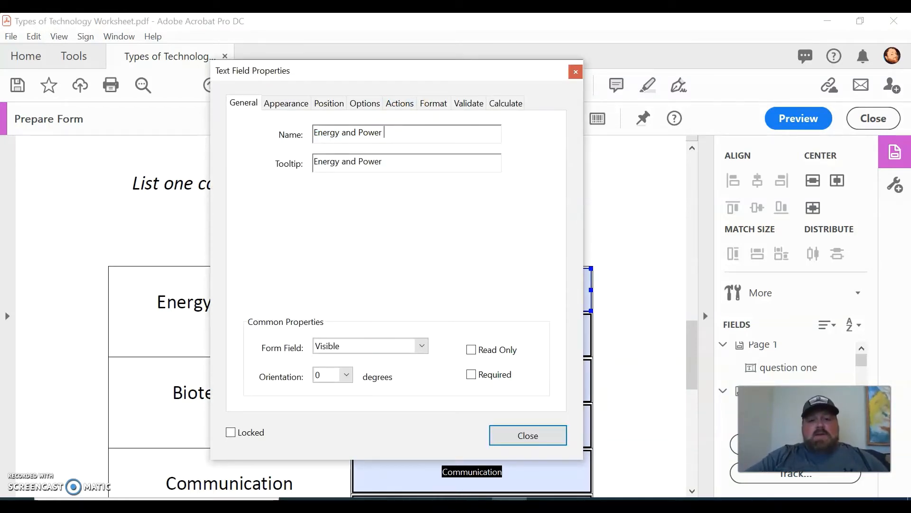
pyautogui.write('Career')
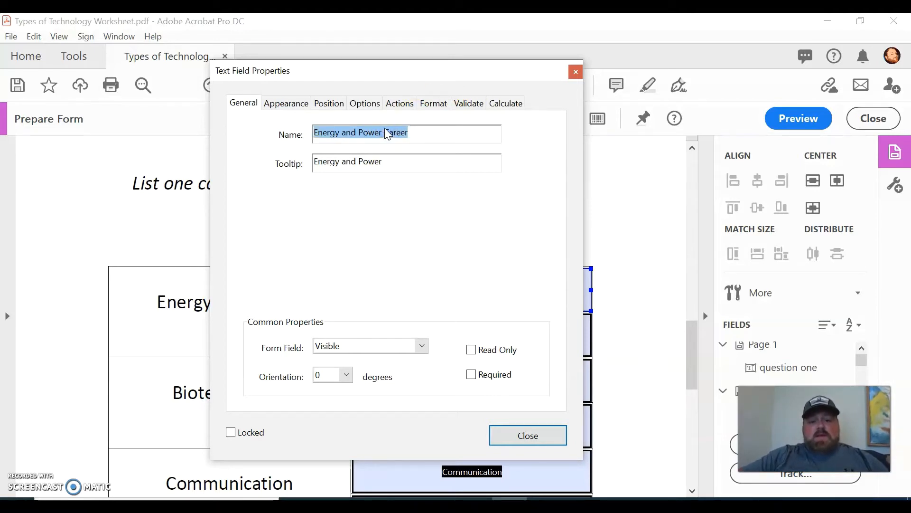
pyautogui.click(407, 163)
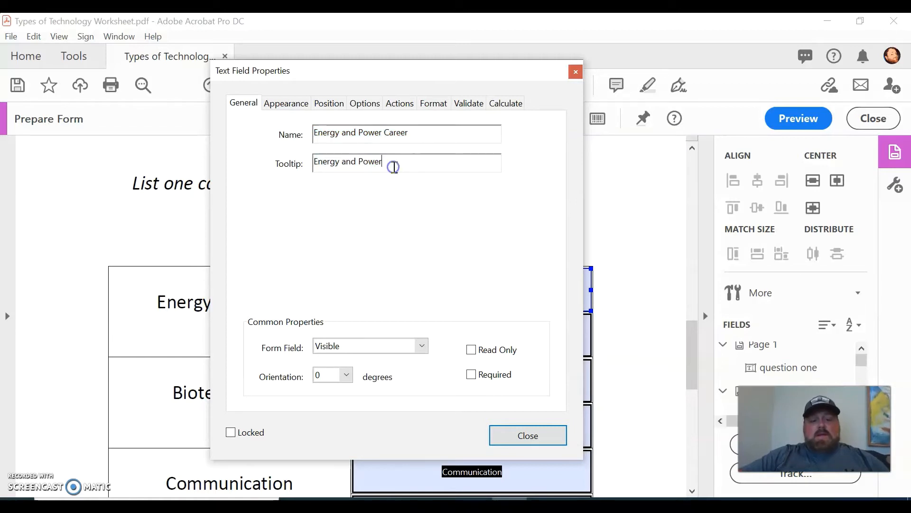
pyautogui.write('Career')
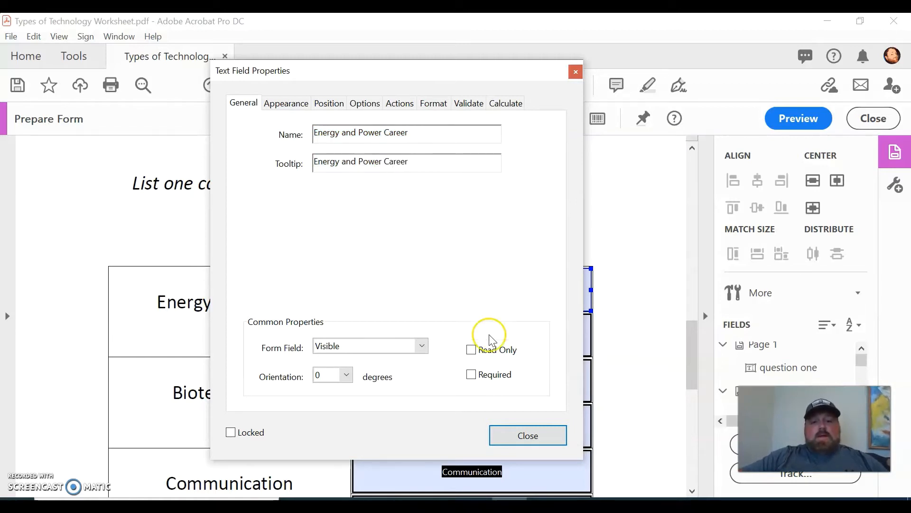
pyautogui.click(527, 435)
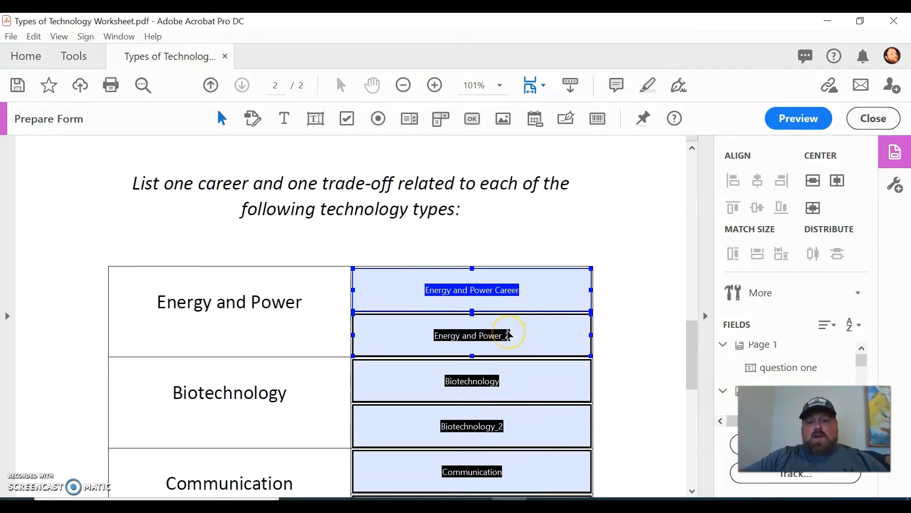
pyautogui.moveTo(506, 345)
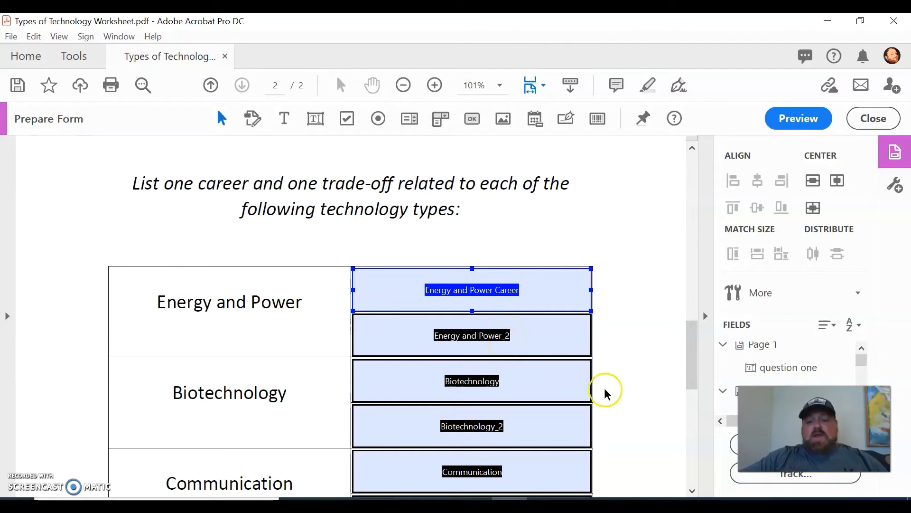
pyautogui.scroll(-3)
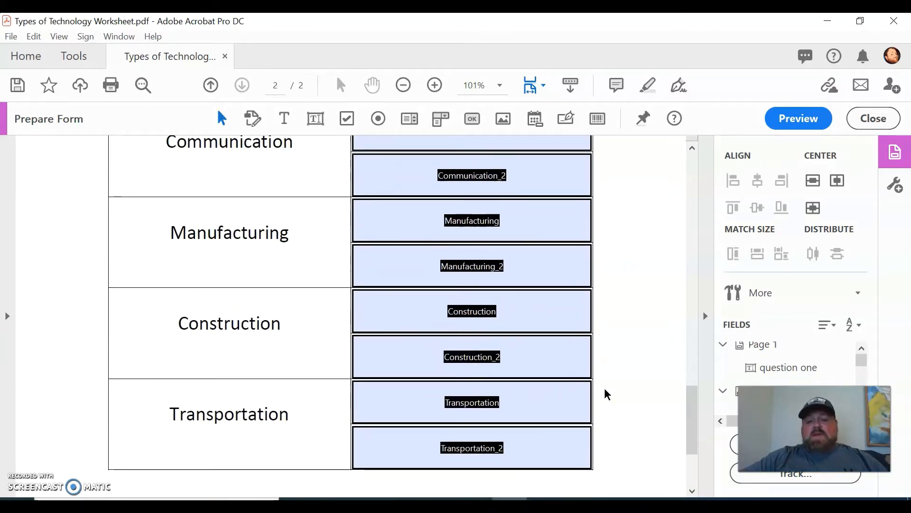
pyautogui.scroll(-3)
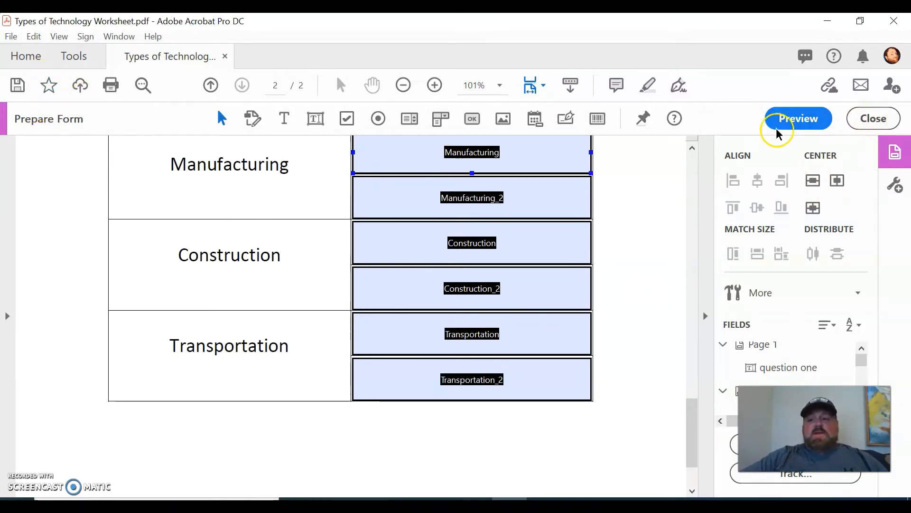
pyautogui.moveTo(873, 119)
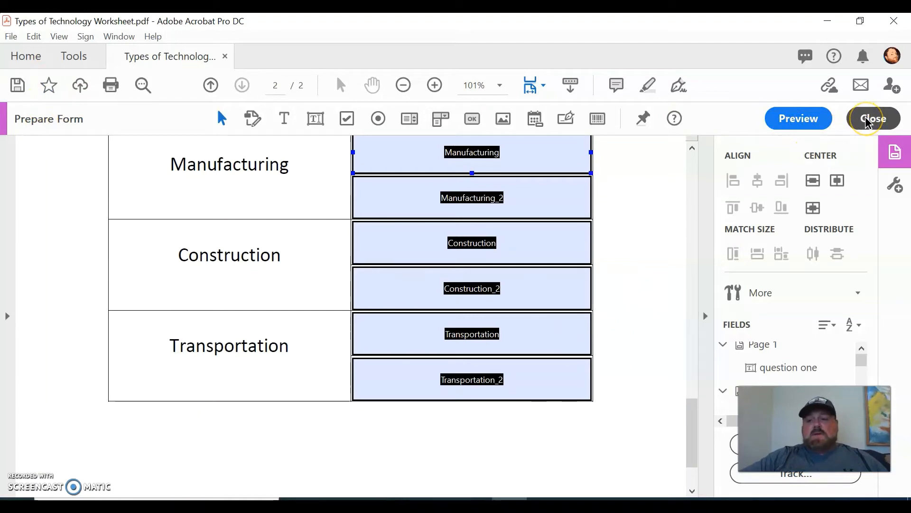
# Leave Prepare Form and start Save As with a different folder.
pyautogui.click(9, 36)
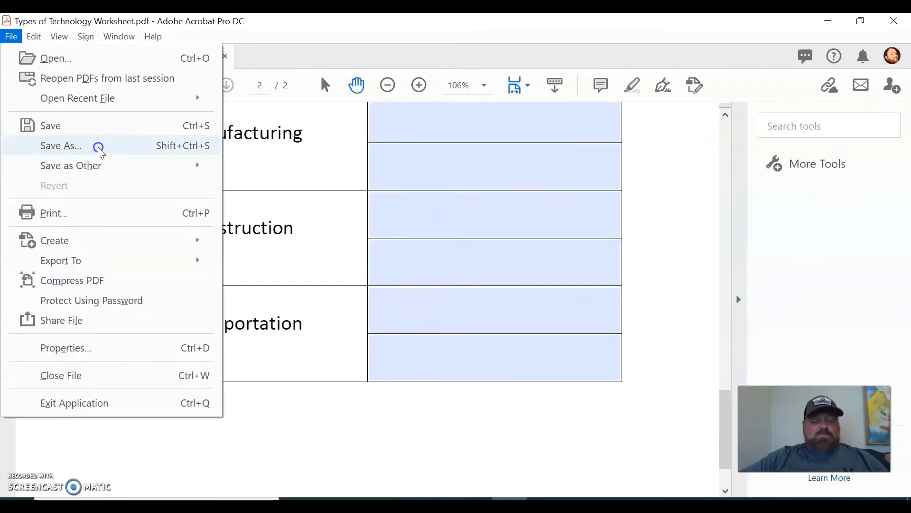
pyautogui.click(61, 145)
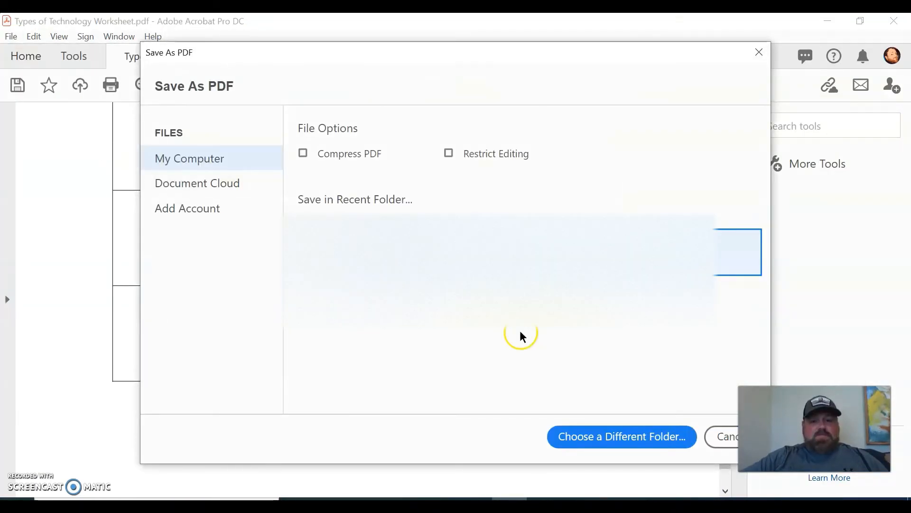
pyautogui.click(620, 437)
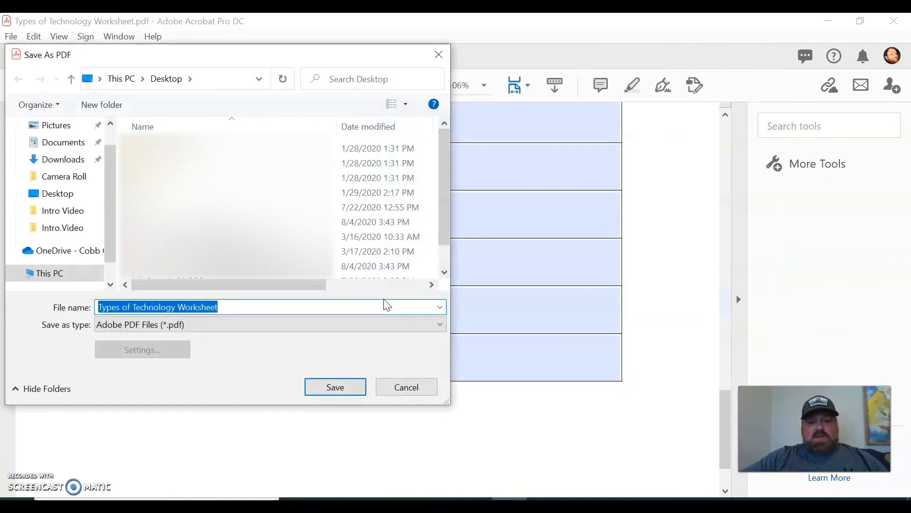
pyautogui.moveTo(244, 343)
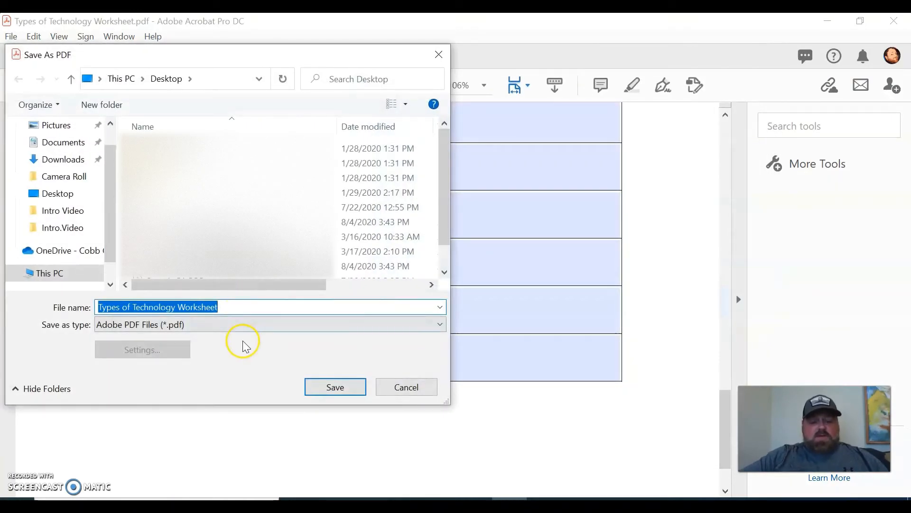
# Save the worksheet to the Desktop as test.pdf, reaching the replace prompt.
pyautogui.write('TEST')
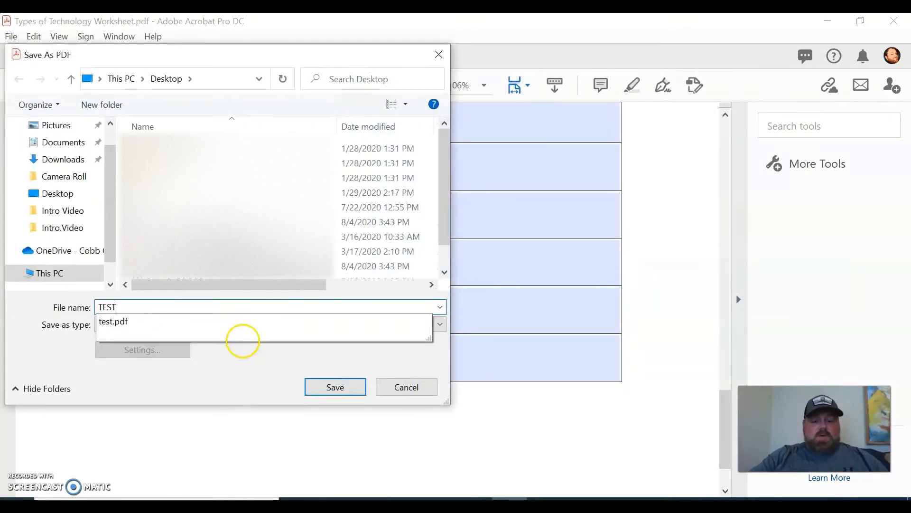
pyautogui.click(146, 322)
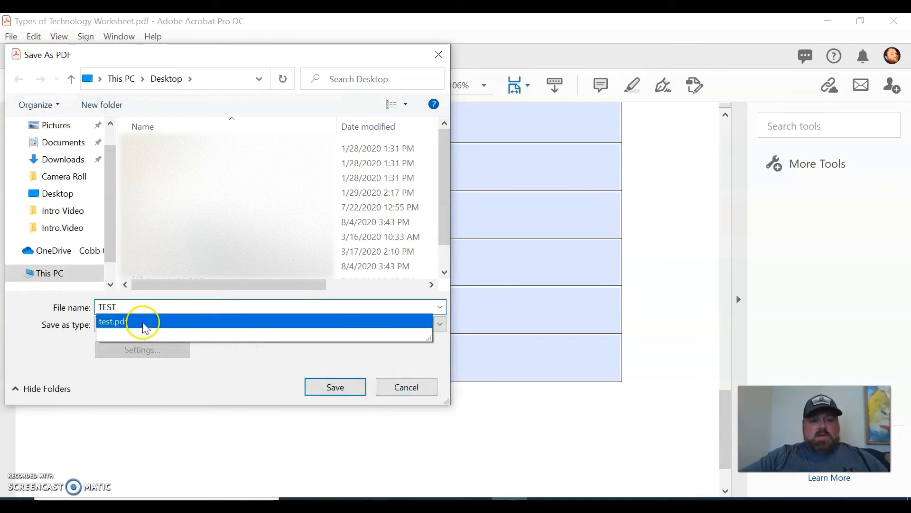
pyautogui.click(436, 324)
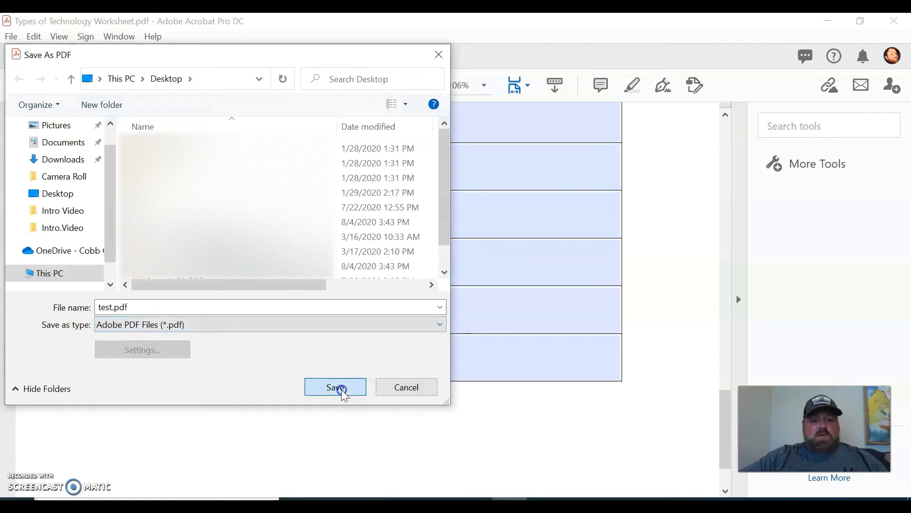
pyautogui.click(335, 387)
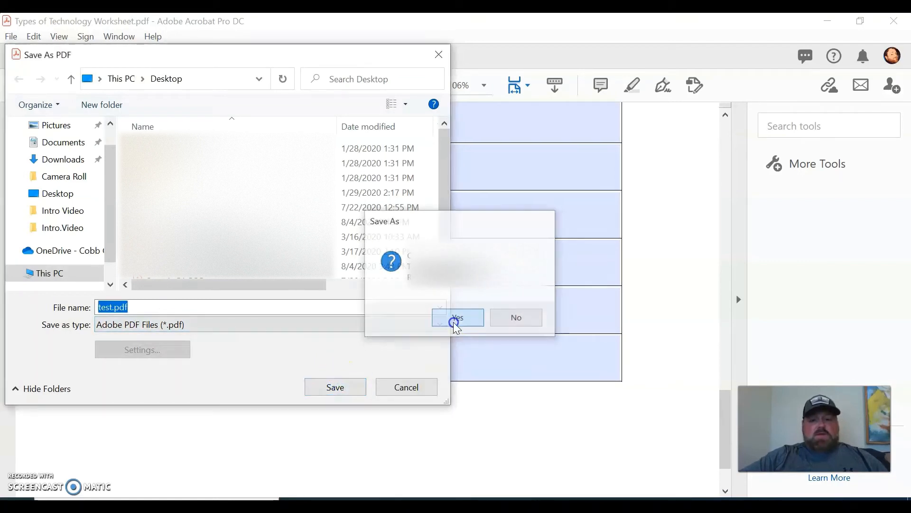
# Confirm replacing test.pdf, minimize Acrobat, and bring up test.pdf's options on the desktop.
pyautogui.click(457, 317)
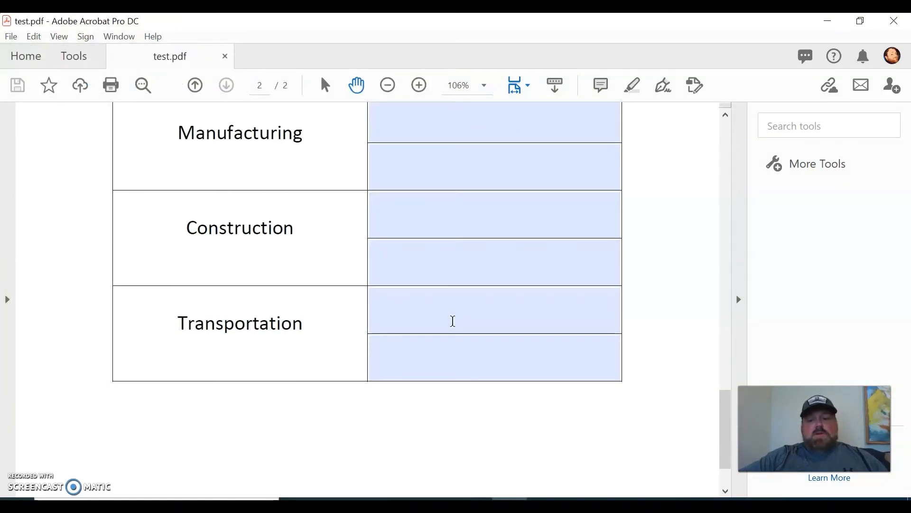
pyautogui.moveTo(828, 22)
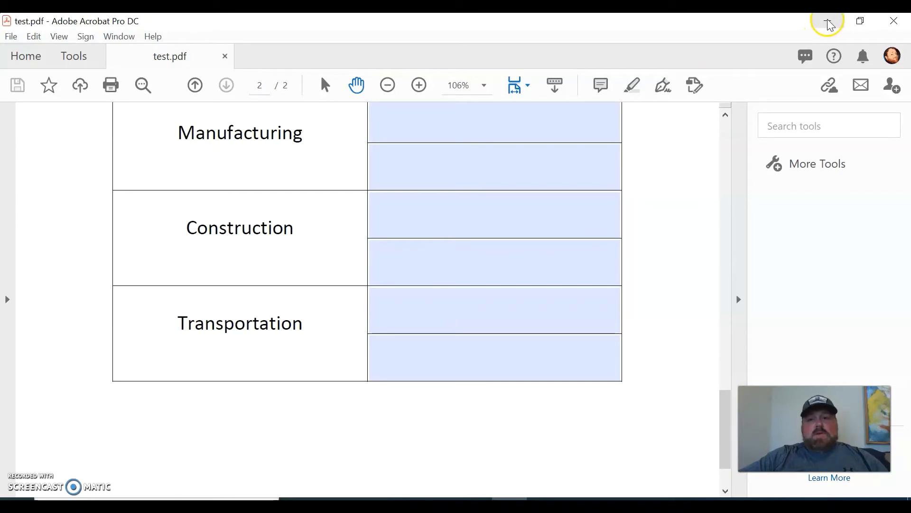
pyautogui.click(828, 22)
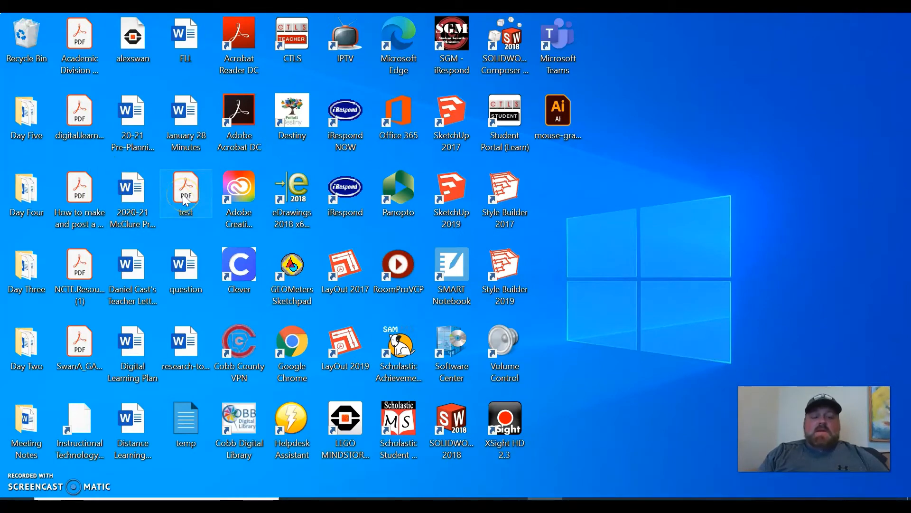
pyautogui.rightClick(185, 194)
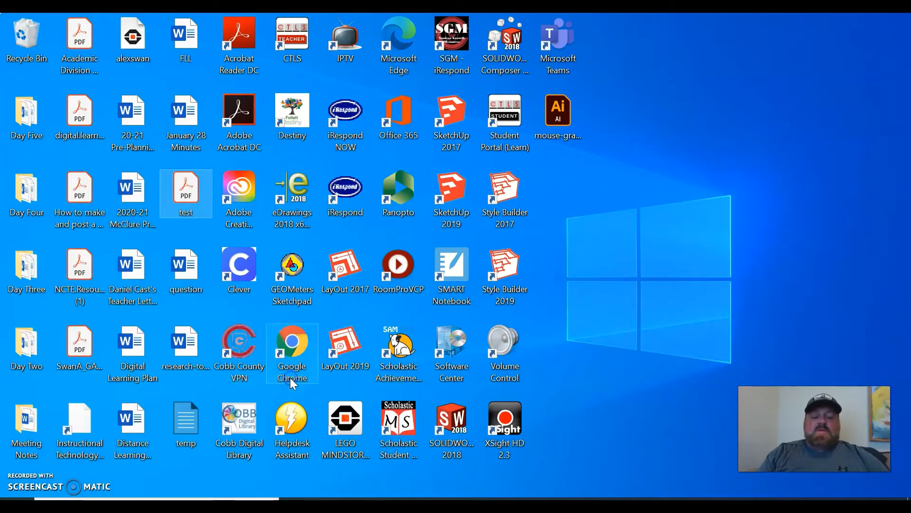
# Open test.pdf in Microsoft Edge, look over both pages, and activate question 1's answer field.
pyautogui.doubleClick(185, 194)
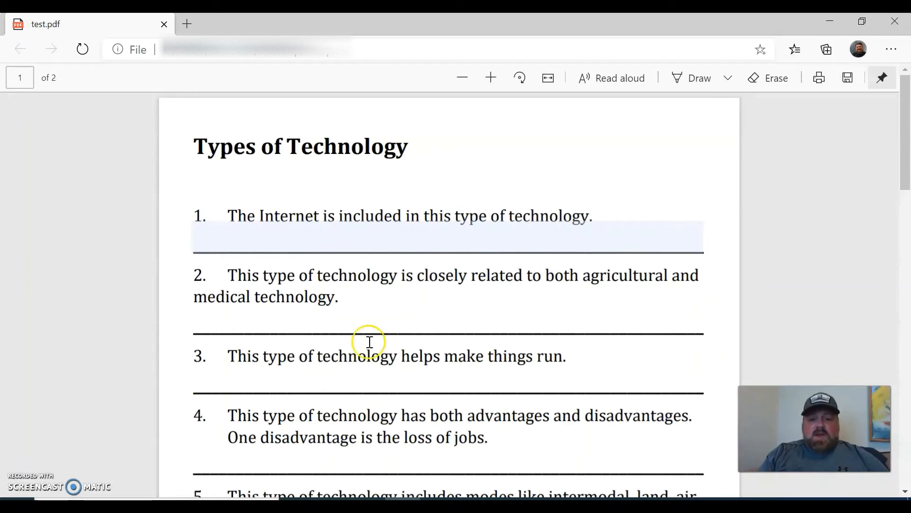
pyautogui.scroll(-3)
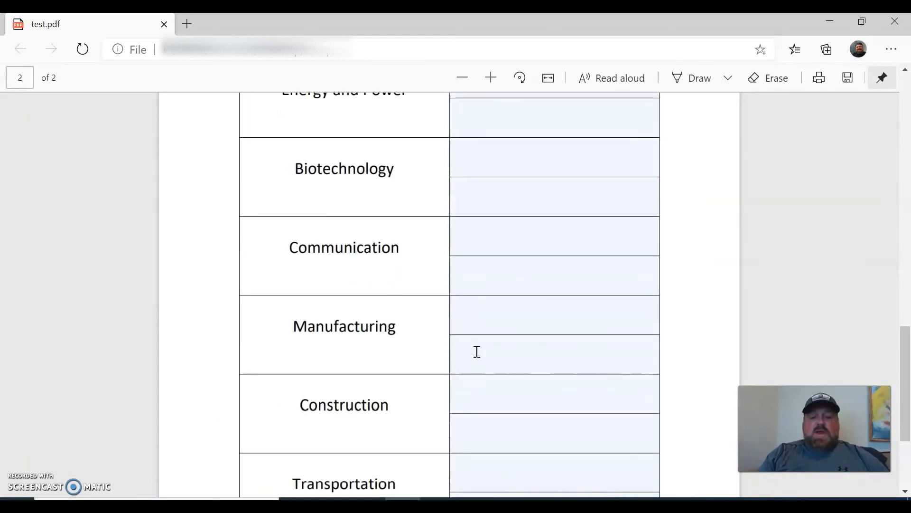
pyautogui.scroll(3)
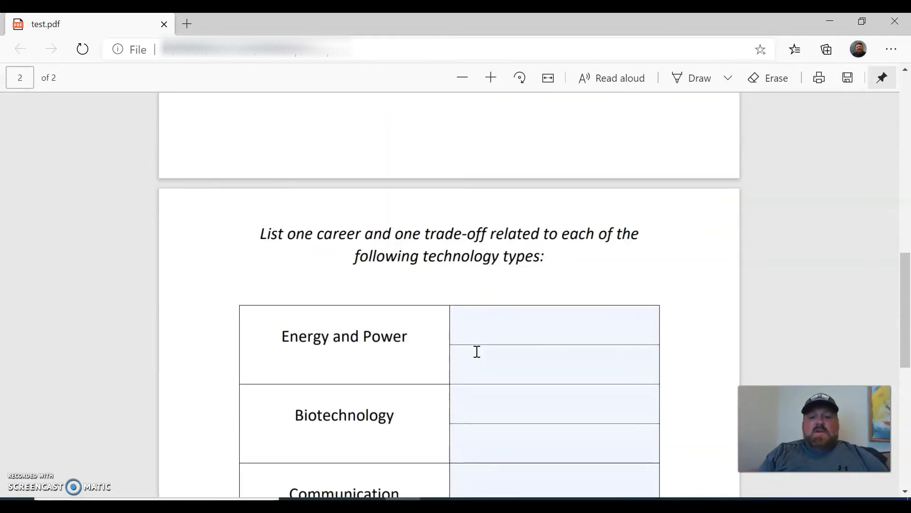
pyautogui.scroll(3)
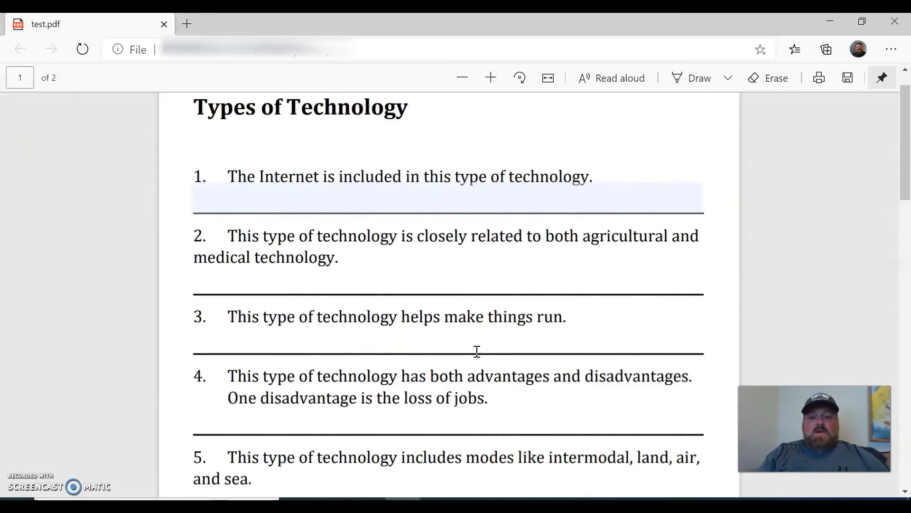
pyautogui.click(422, 197)
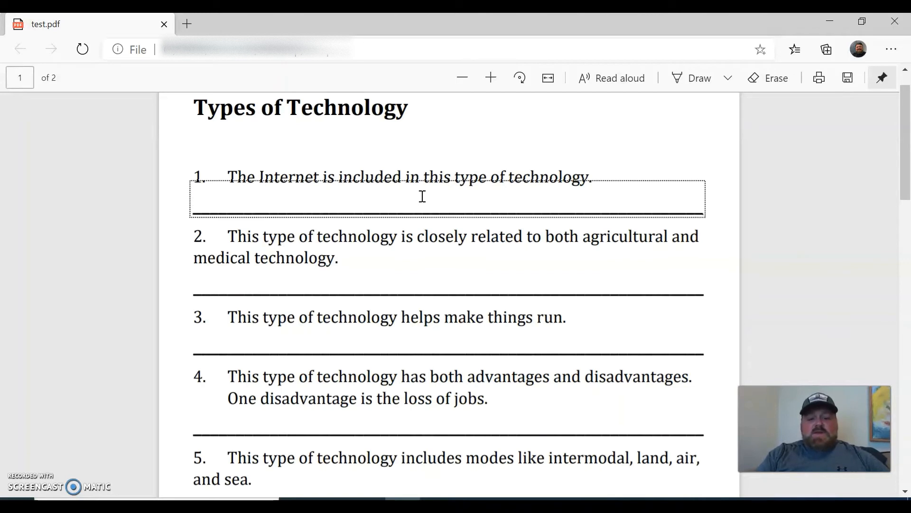
# Type 'communication technology' as question 1's answer and scroll to the page 2 table.
pyautogui.write('commun')
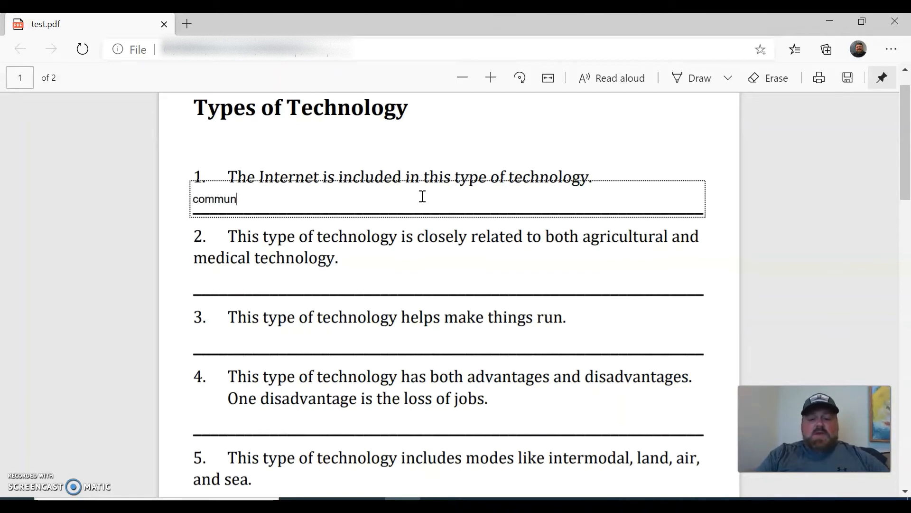
pyautogui.write('ication')
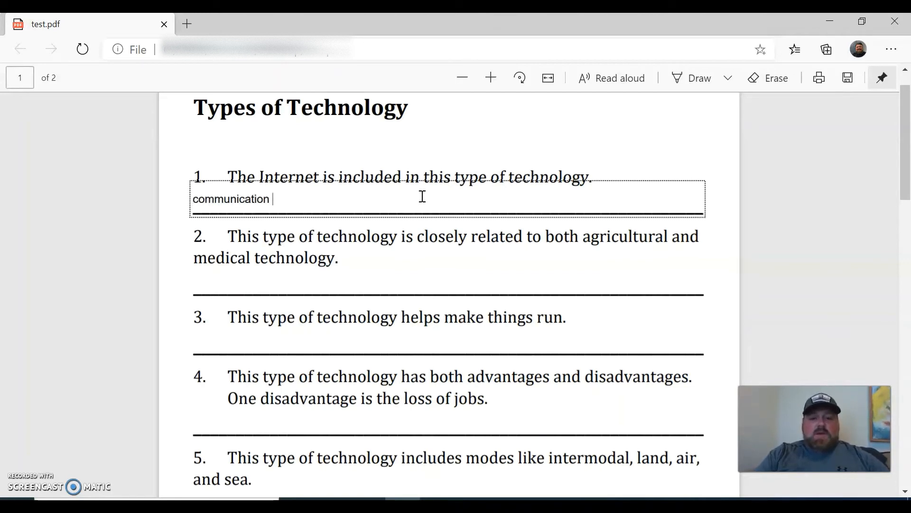
pyautogui.write('techn')
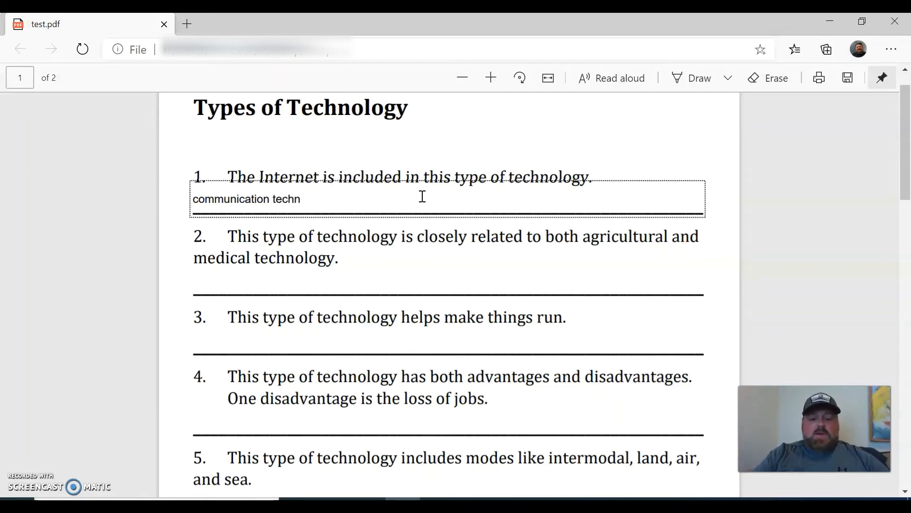
pyautogui.write('ology')
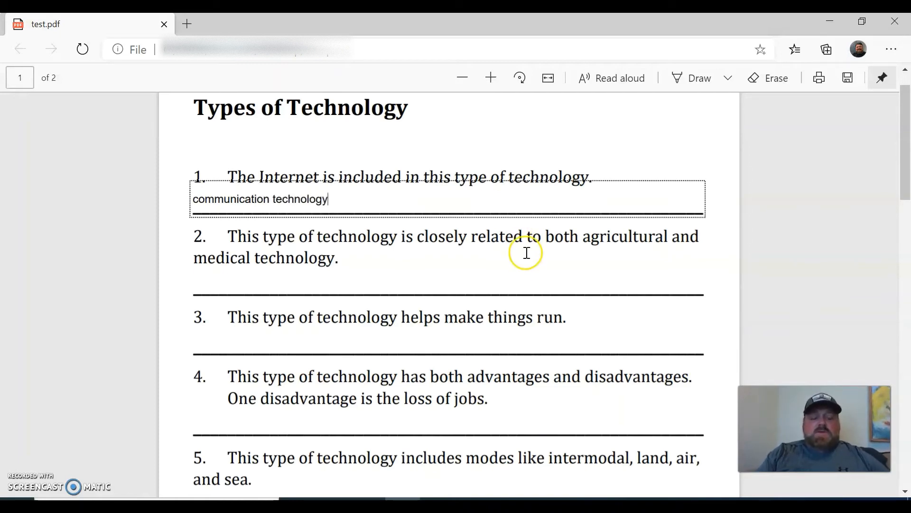
pyautogui.scroll(-3)
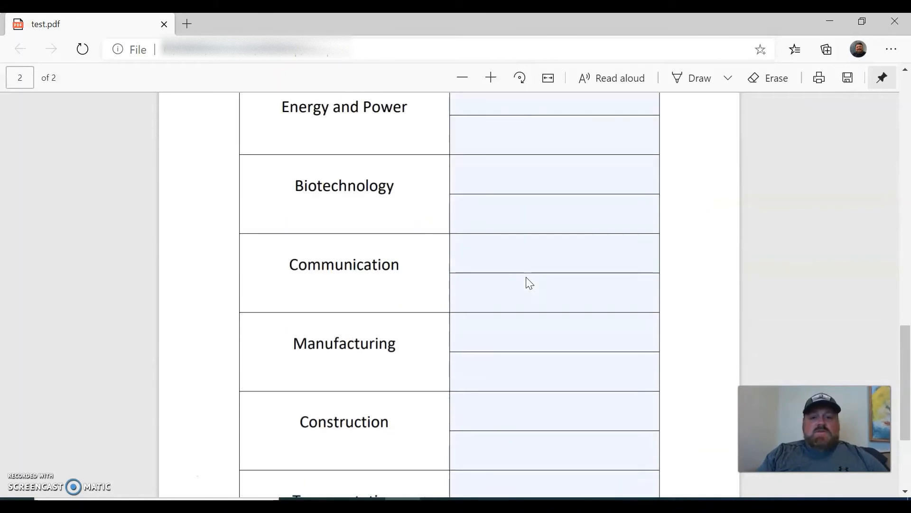
pyautogui.scroll(3)
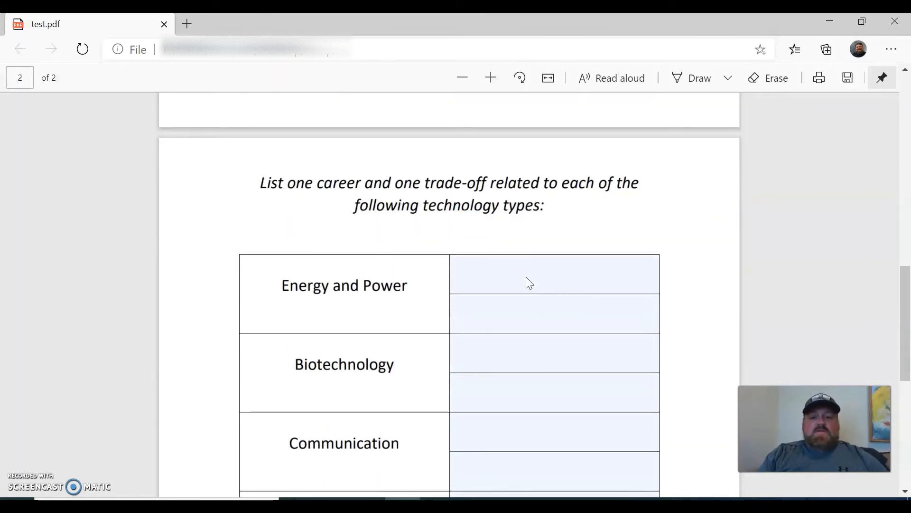
pyautogui.scroll(-3)
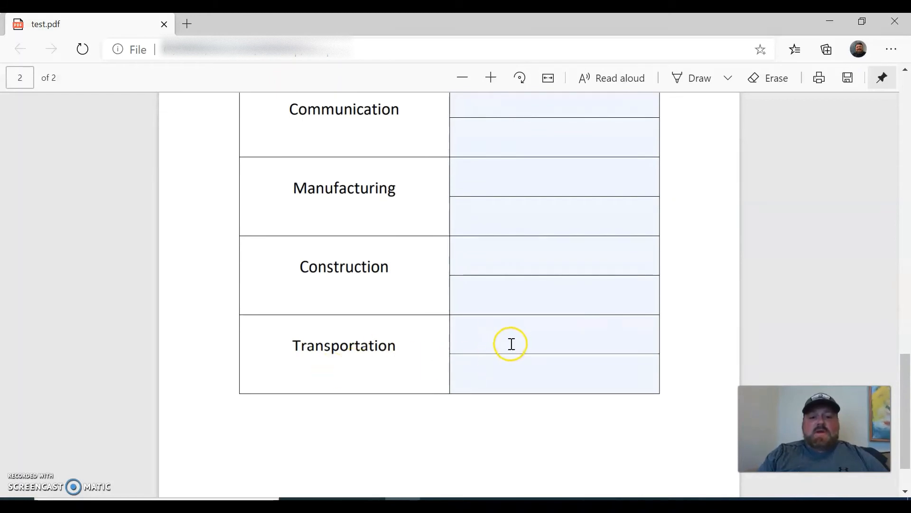
# Answer 'Airplane Pilot' in the Transportation career field of the web form.
pyautogui.click(512, 335)
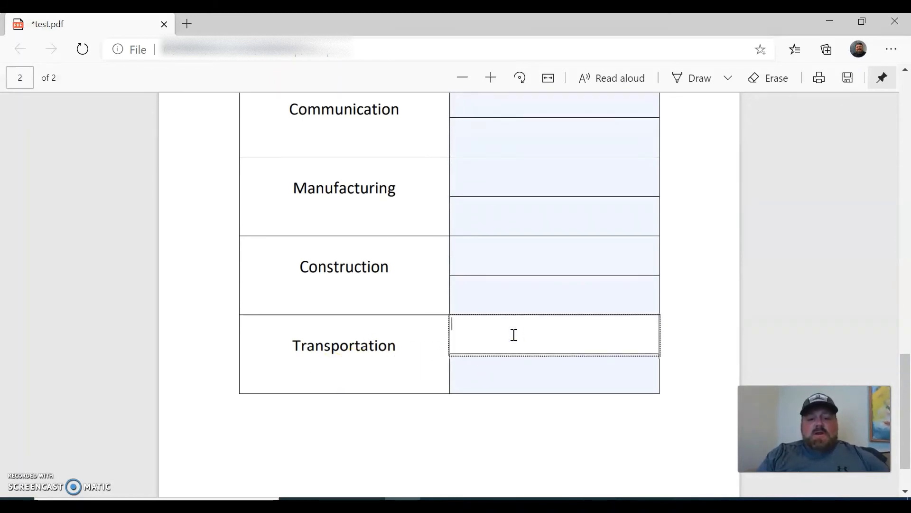
pyautogui.write('Air')
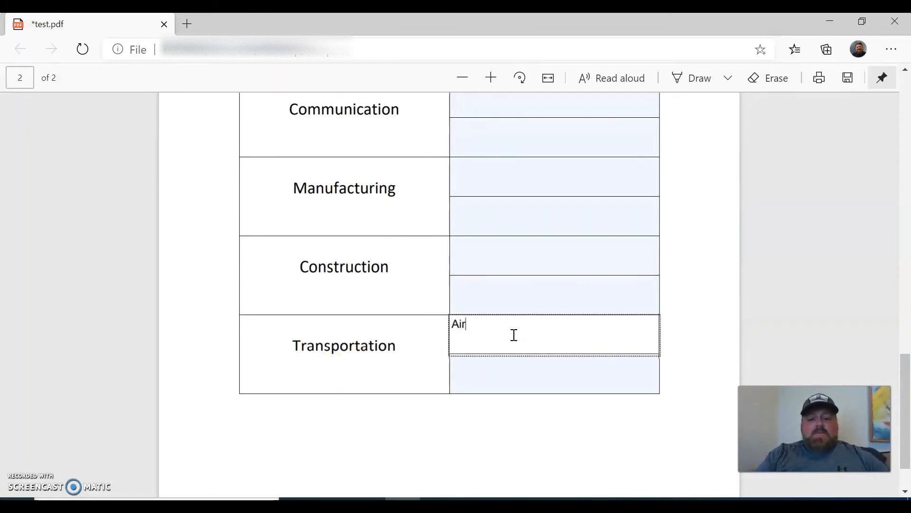
pyautogui.write('plane Pi')
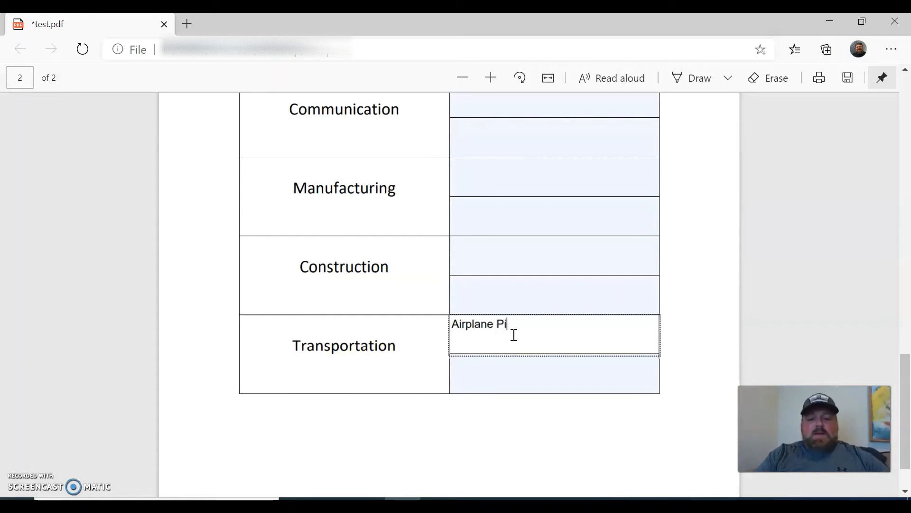
pyautogui.write('lot')
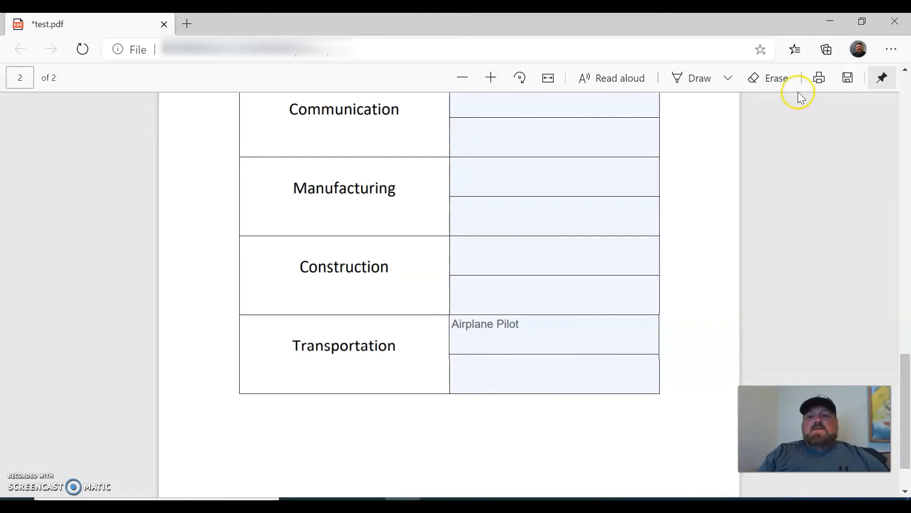
pyautogui.moveTo(825, 169)
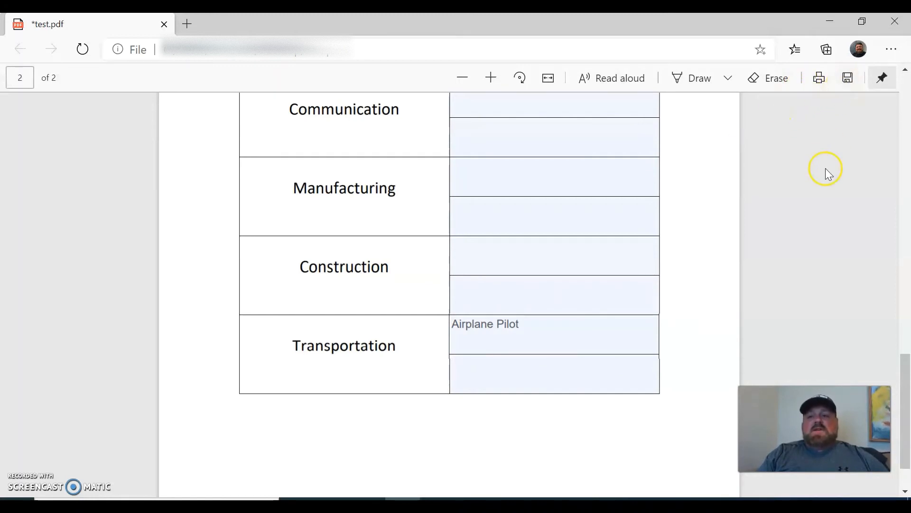
pyautogui.moveTo(800, 178)
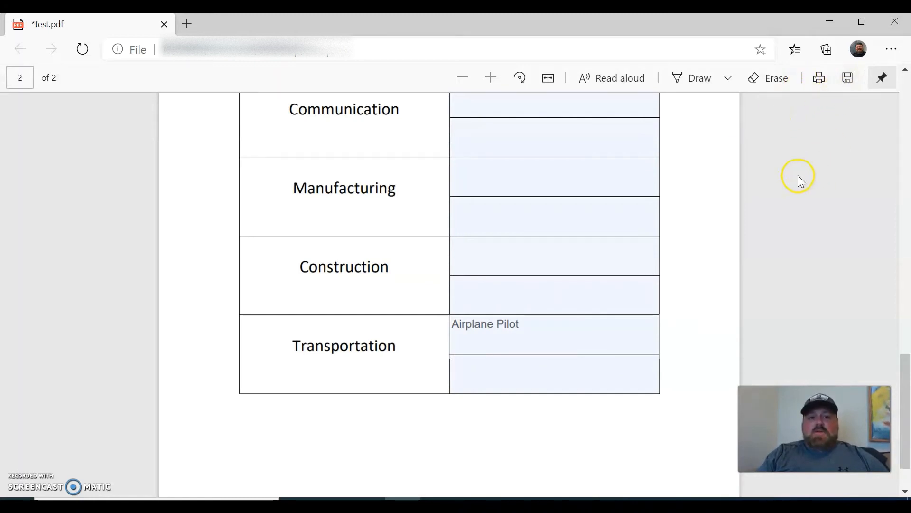
pyautogui.moveTo(701, 257)
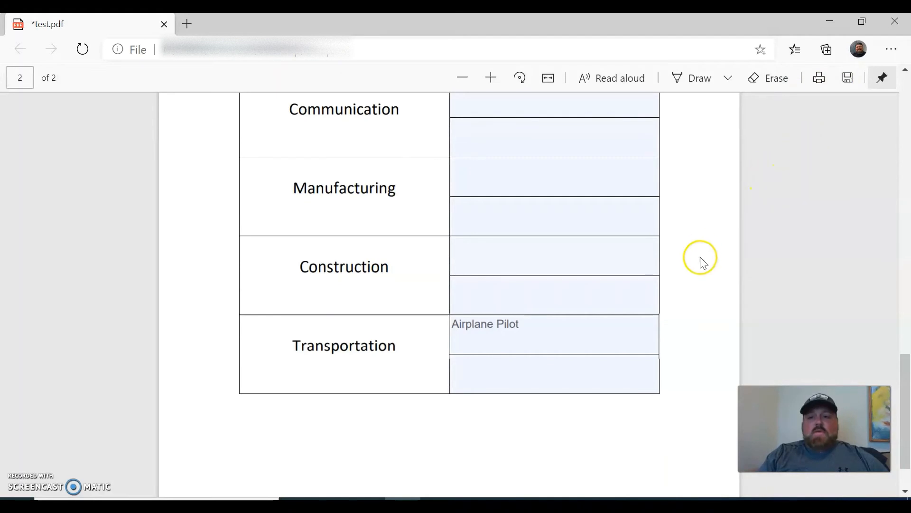
pyautogui.scroll(3)
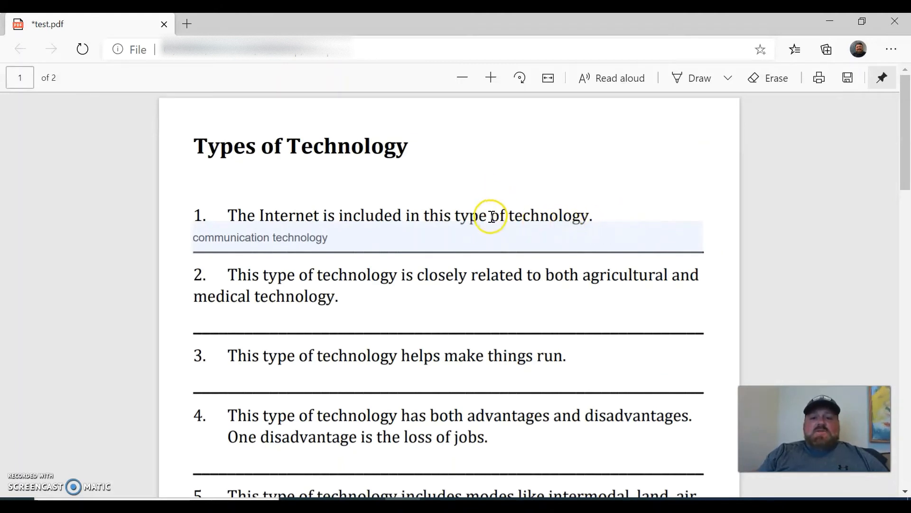
pyautogui.moveTo(866, 55)
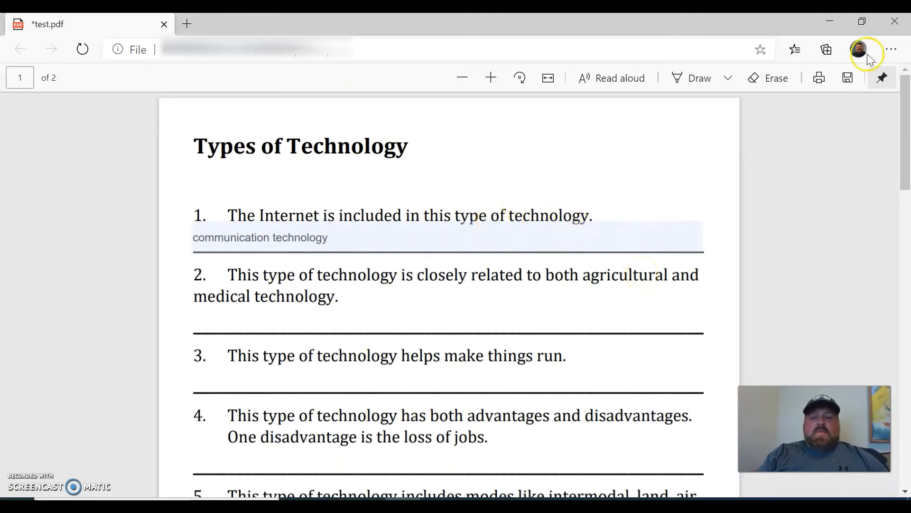
# Close Edge without saving the answers and launch Adobe Acrobat Pro DC.
pyautogui.click(894, 22)
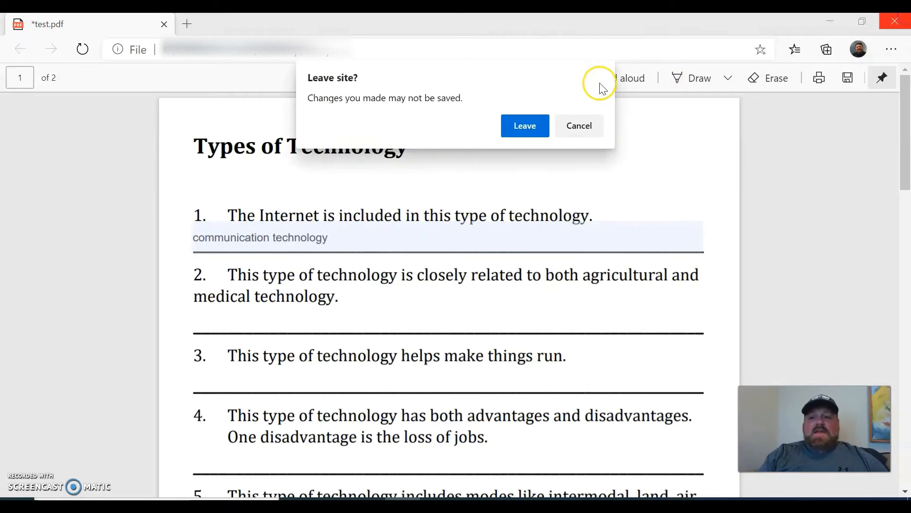
pyautogui.click(524, 125)
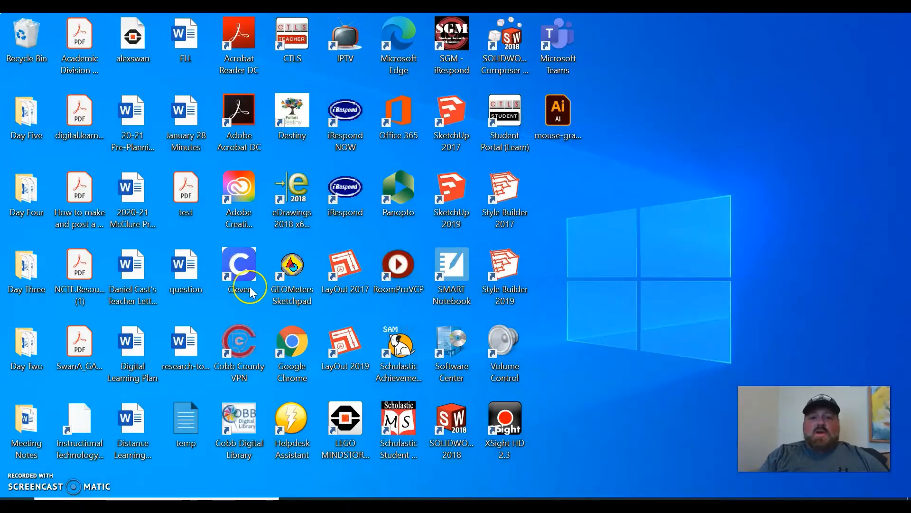
pyautogui.doubleClick(239, 111)
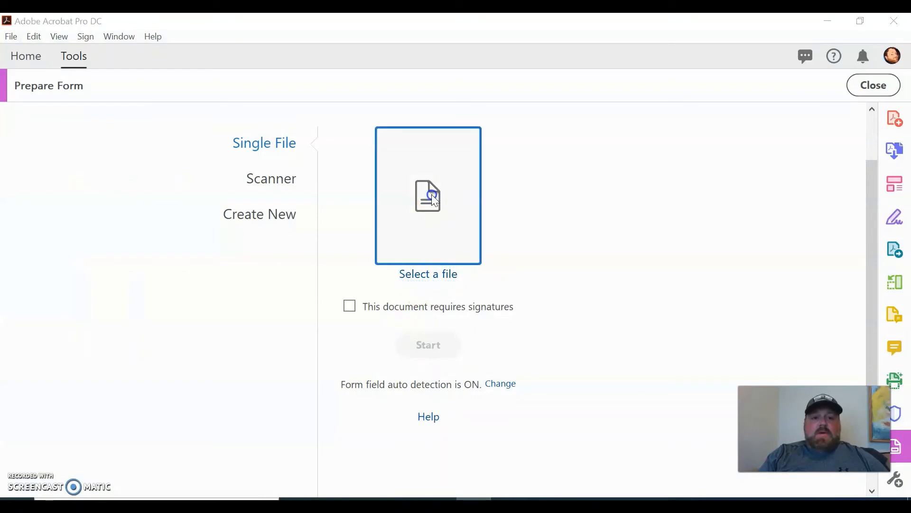
# Load test.pdf into Prepare Form and start editing its fields.
pyautogui.click(428, 195)
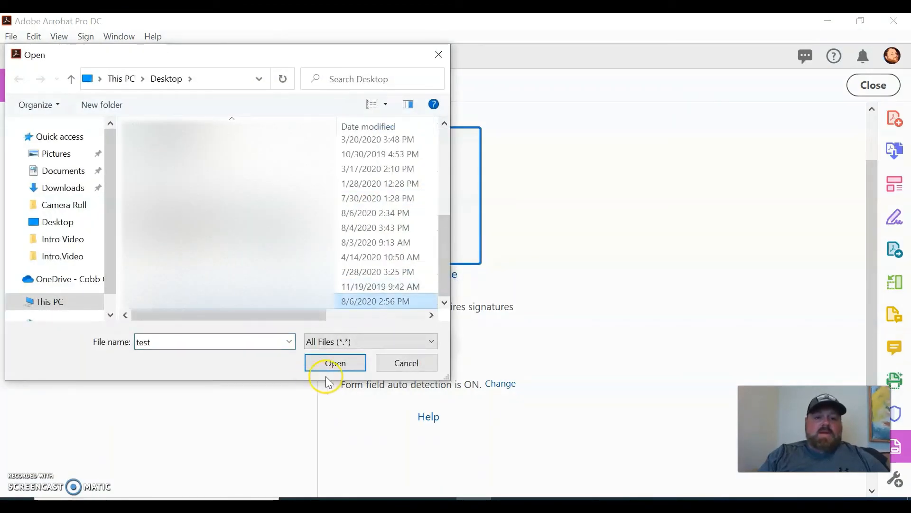
pyautogui.click(335, 362)
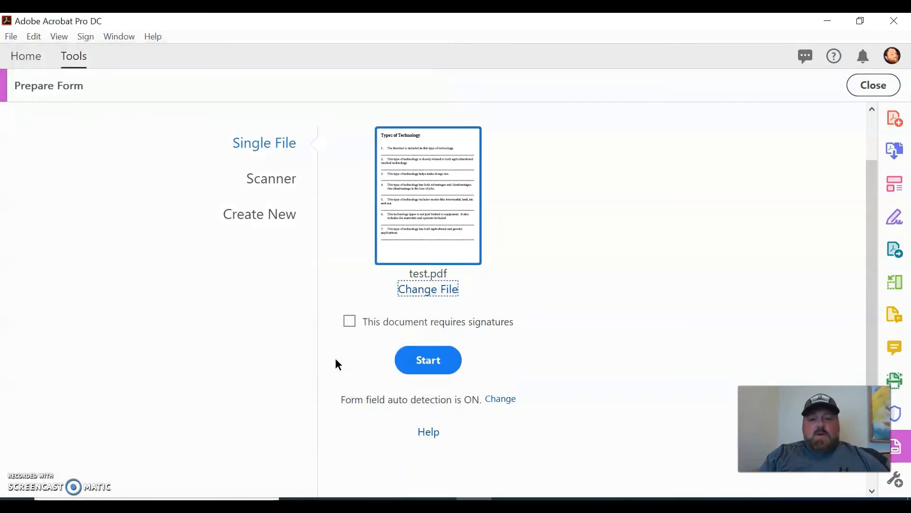
pyautogui.moveTo(428, 359)
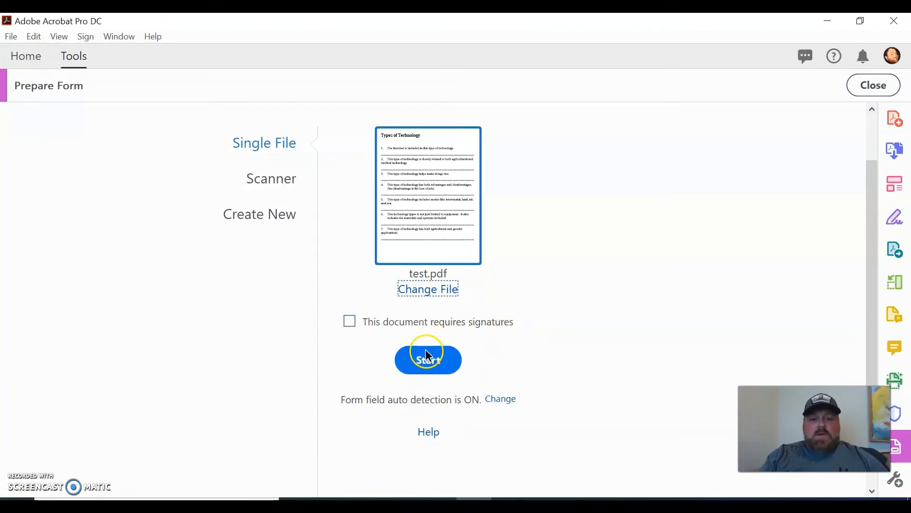
pyautogui.click(428, 358)
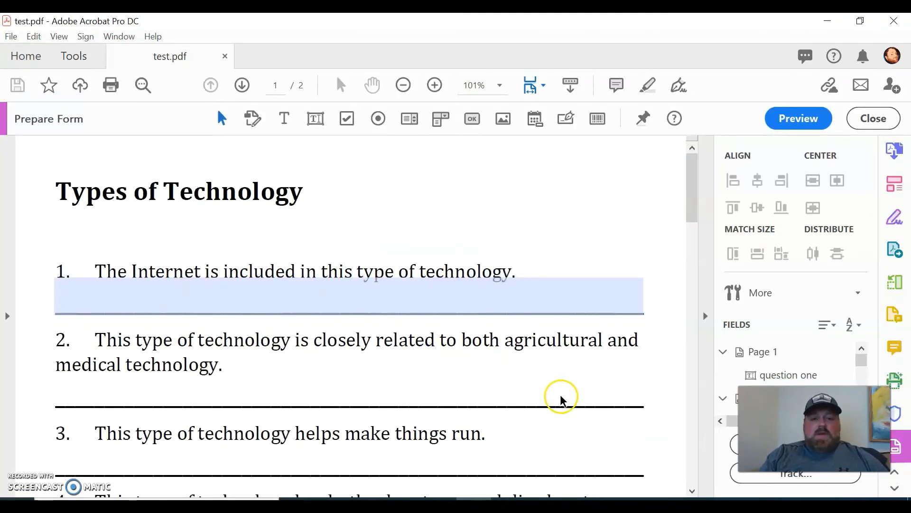
# Select the answer field below question 1 to reveal its name, 'question one'.
pyautogui.click(349, 297)
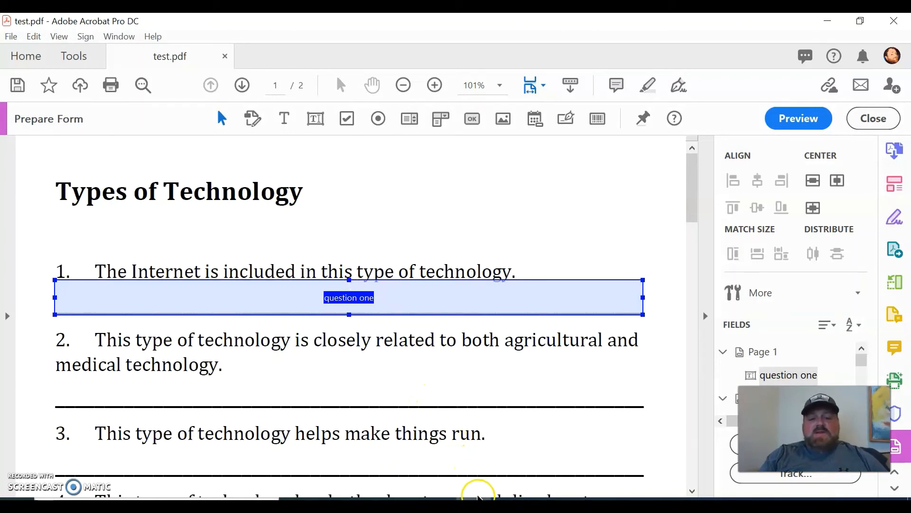
pyautogui.moveTo(413, 302)
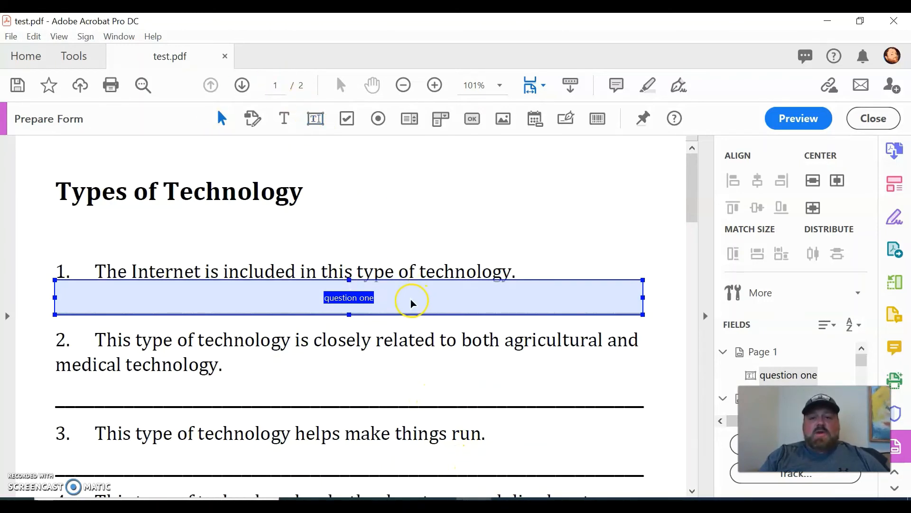
pyautogui.moveTo(633, 372)
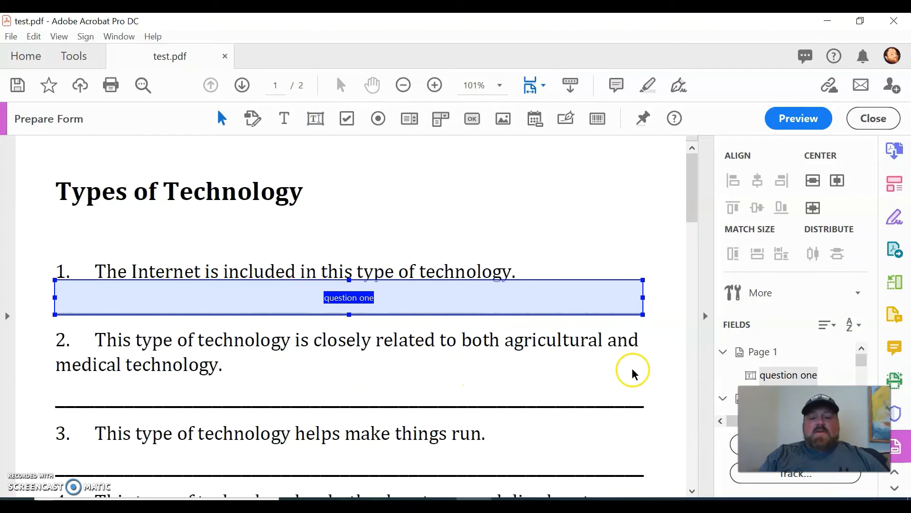
pyautogui.moveTo(638, 339)
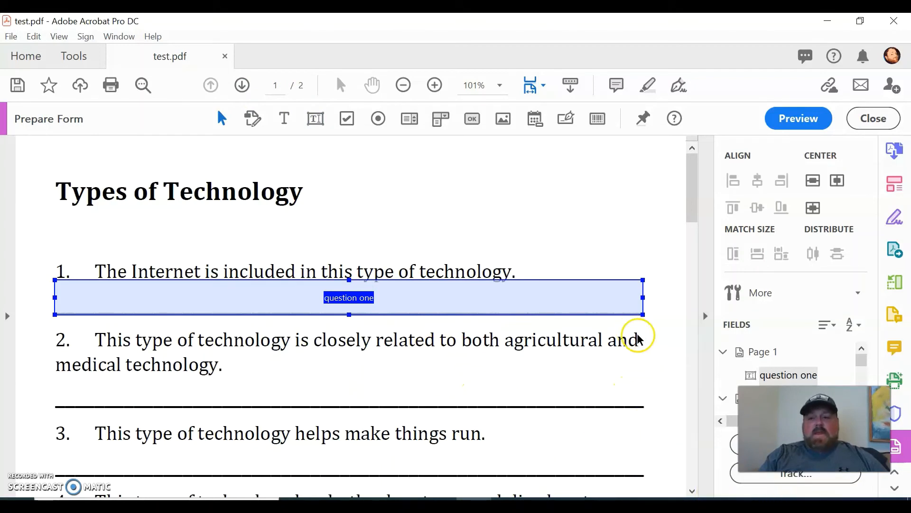
pyautogui.moveTo(897, 21)
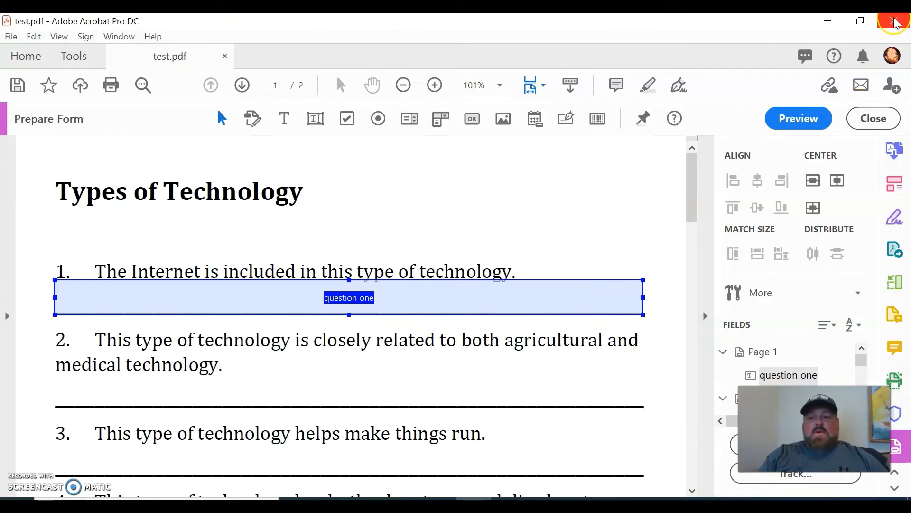
# Close Acrobat, discarding unsaved changes to test.pdf.
pyautogui.click(897, 21)
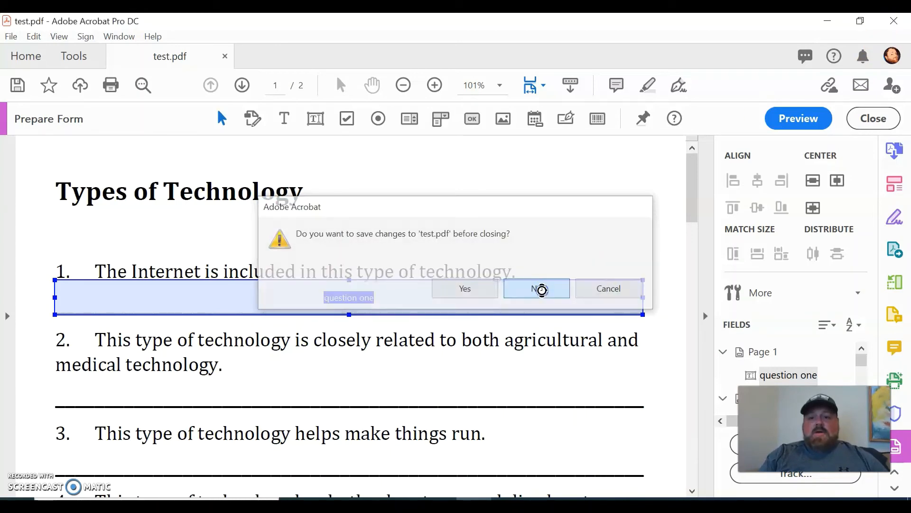
pyautogui.click(535, 289)
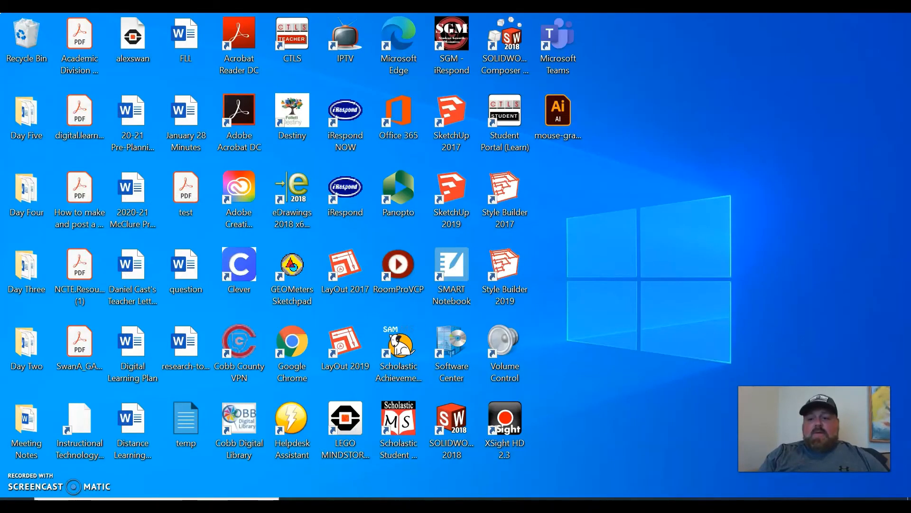